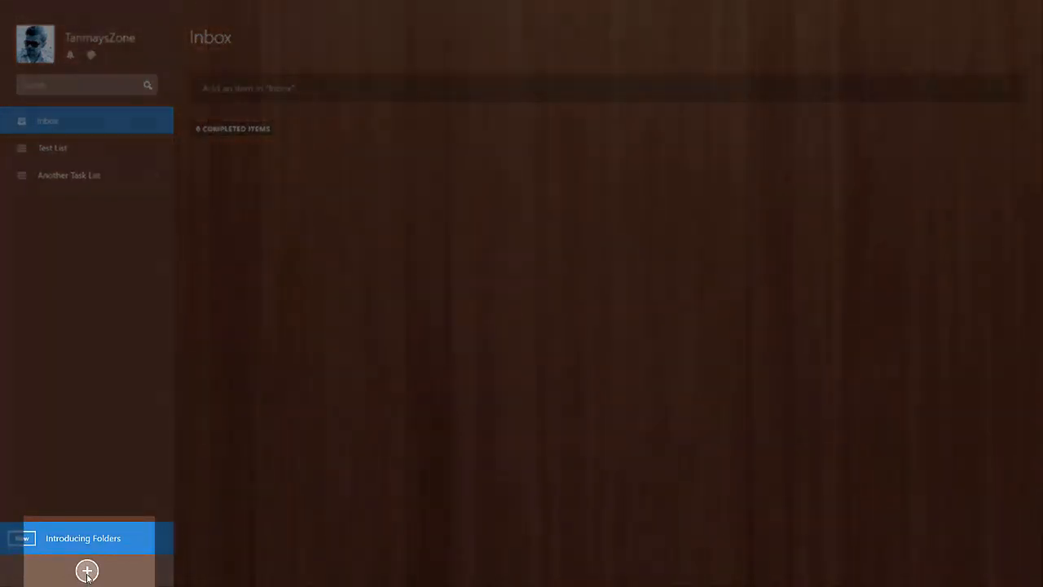
Create a new list named 'Shared List' and invite the suggested contact 'cse...' to it.
left_click(87, 570)
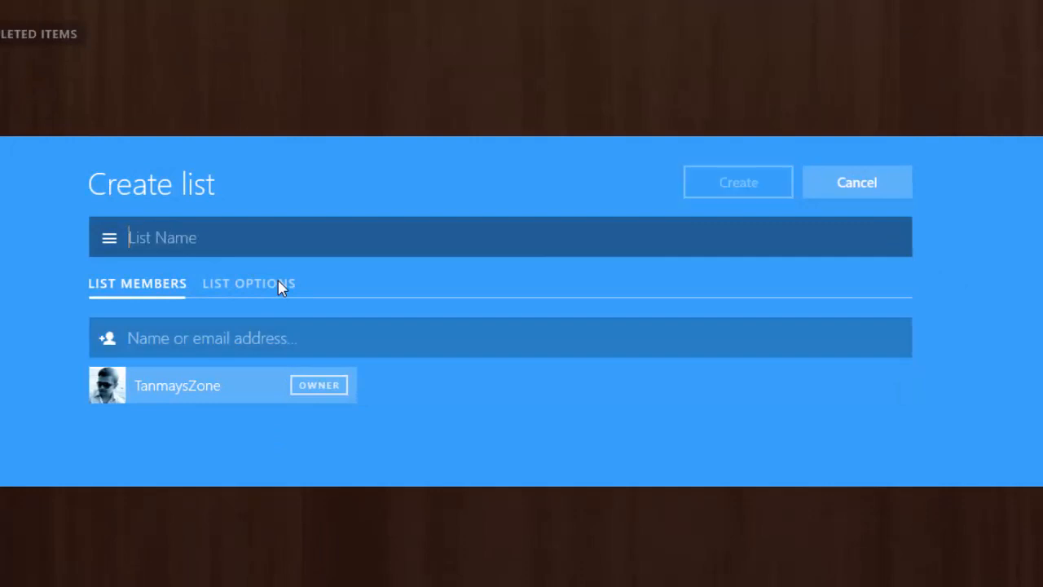
type("Shared List")
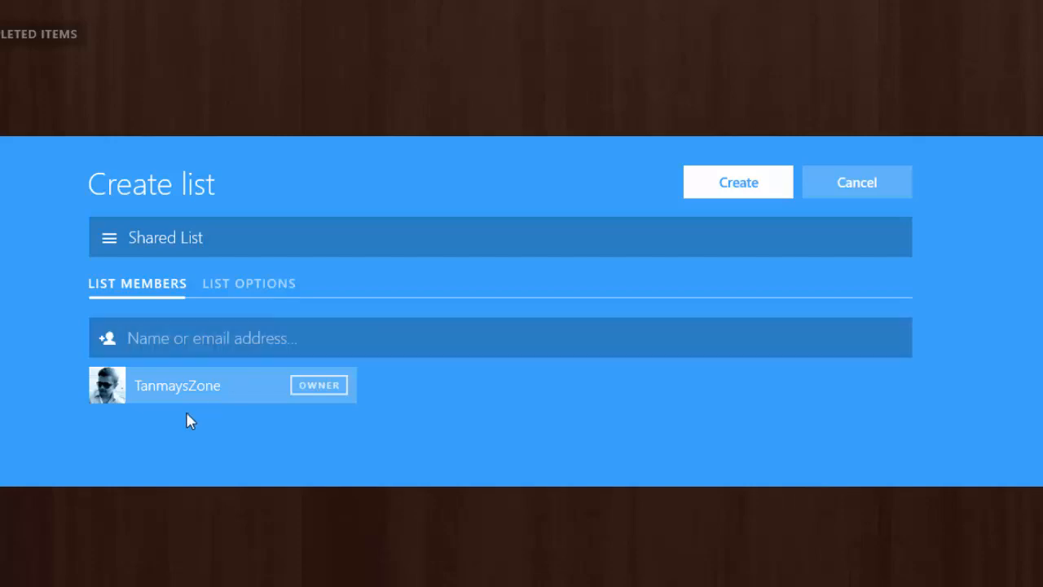
mouse_move(228, 404)
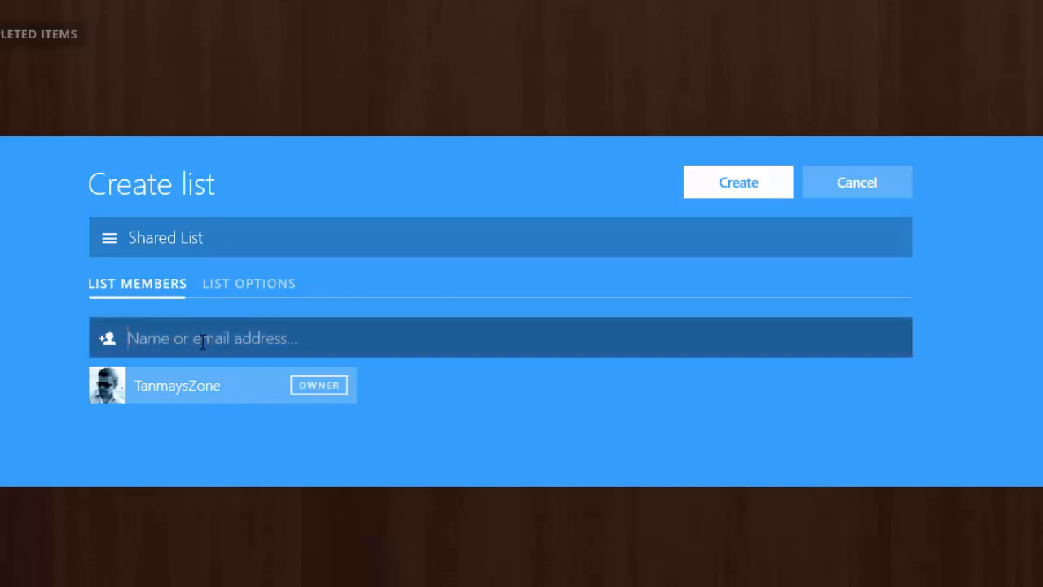
type("cse")
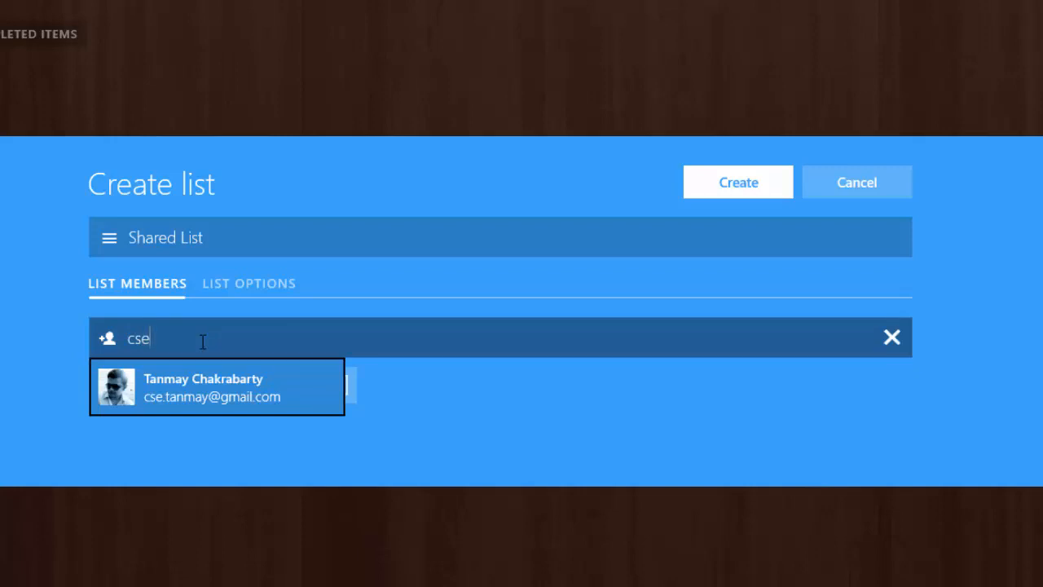
left_click(215, 388)
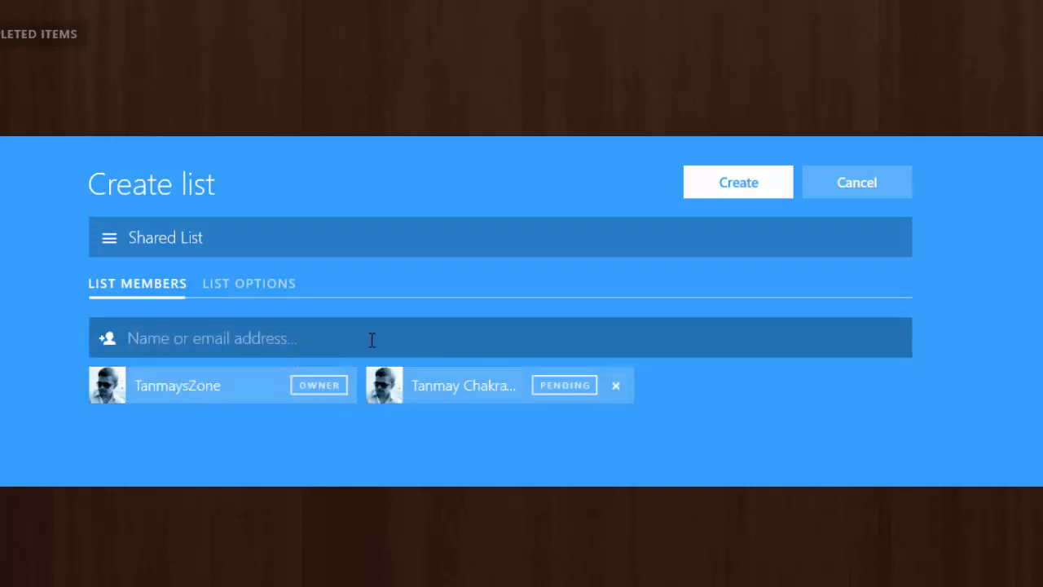
mouse_move(463, 413)
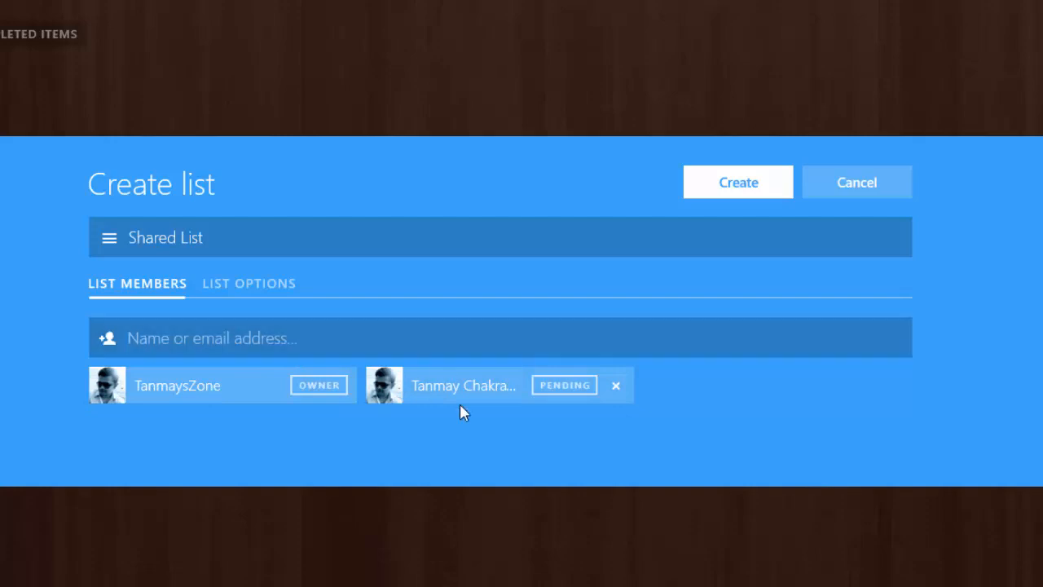
mouse_move(532, 405)
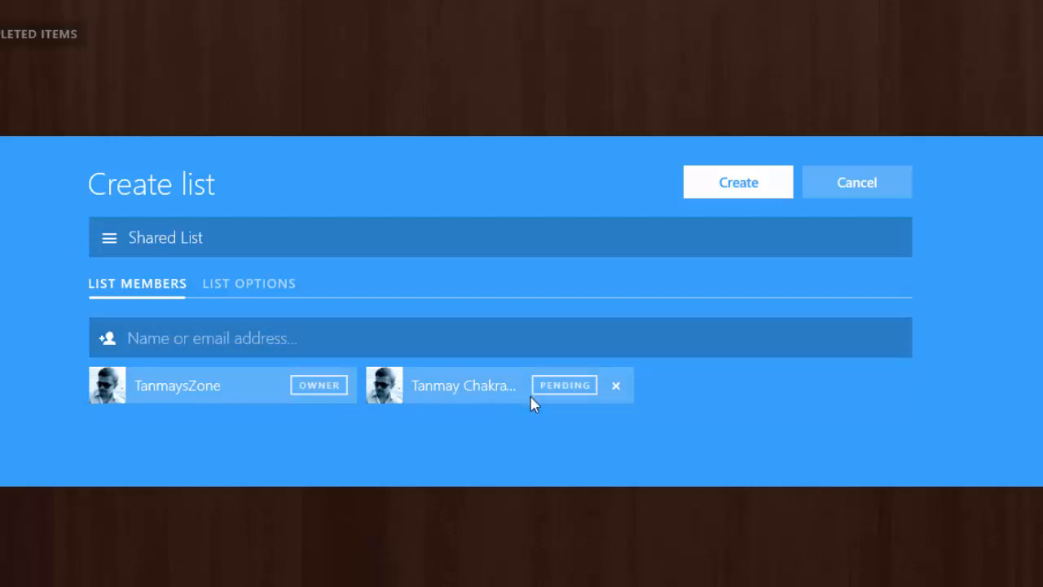
mouse_move(564, 398)
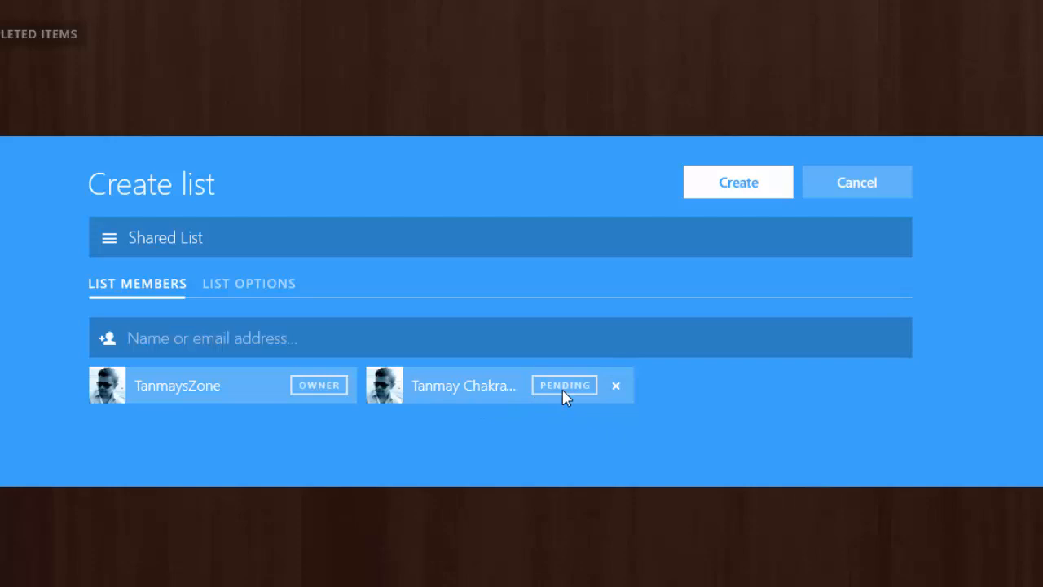
mouse_move(737, 183)
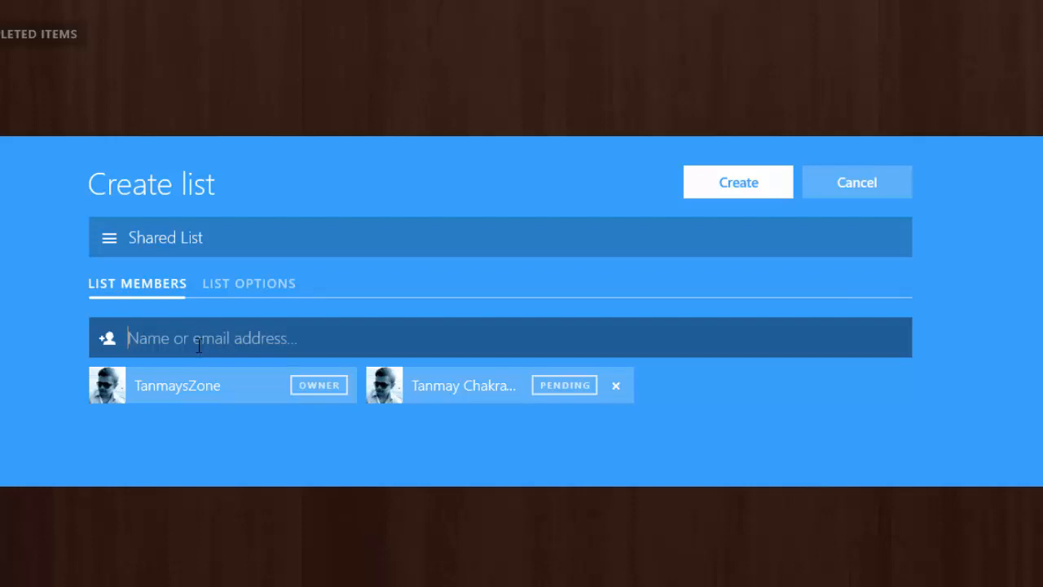
Finish creating Shared List and advance past the 'How To Share A List?' slide.
left_click(736, 183)
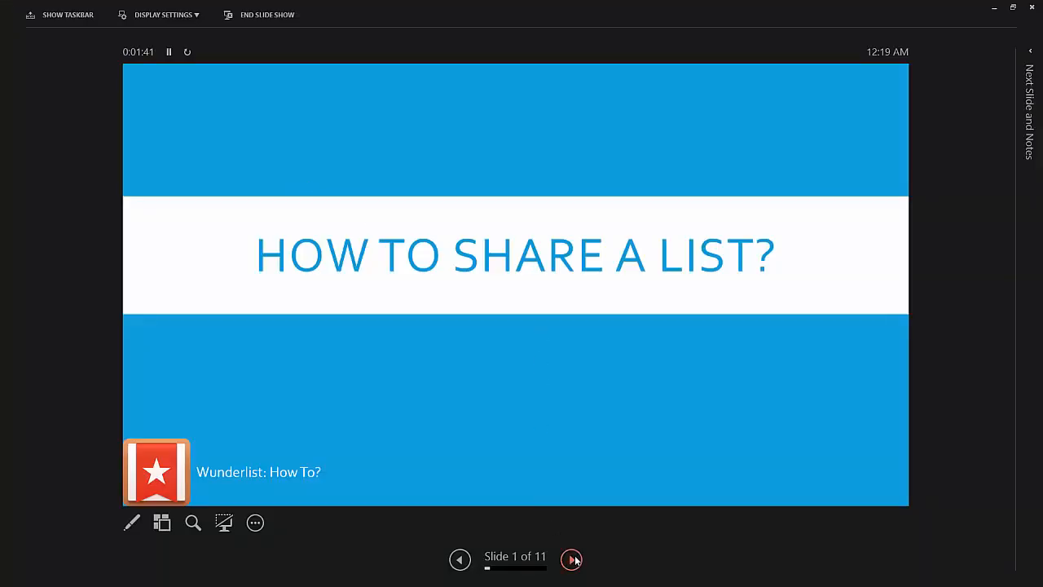
left_click(571, 559)
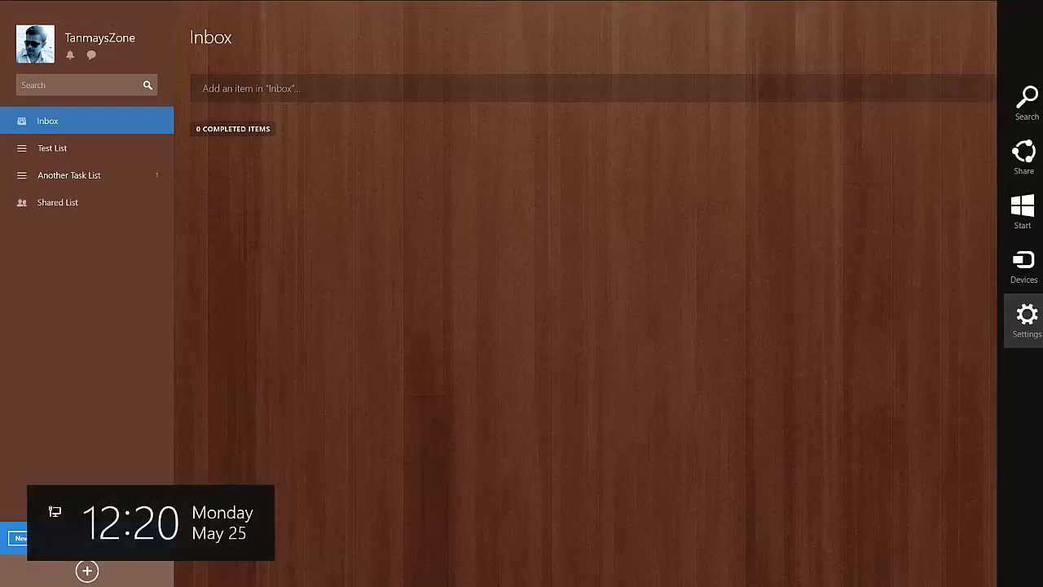
Sign out of the owner's account via Settings and choose to sign in again.
left_click(1025, 318)
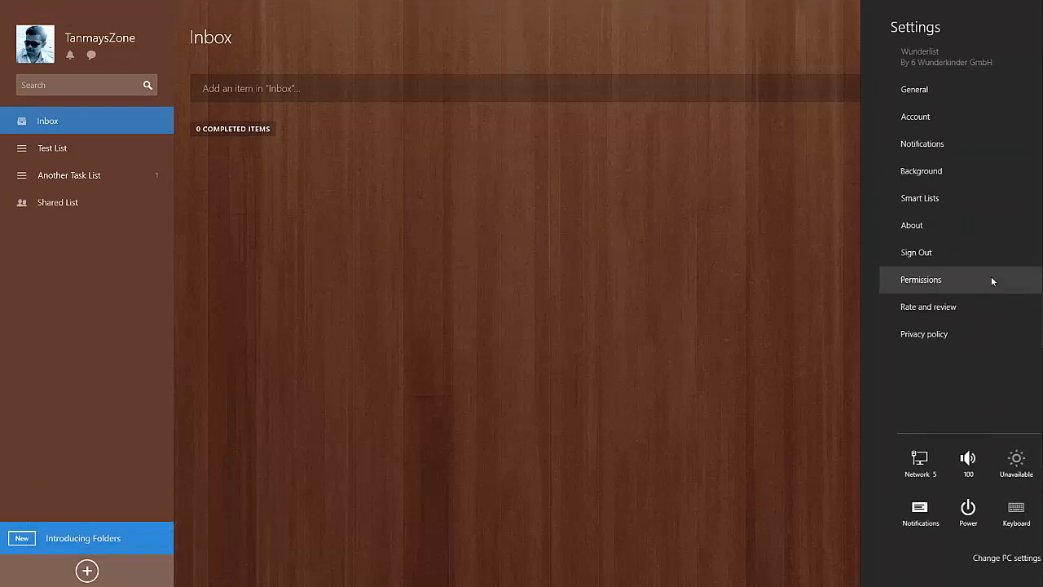
left_click(916, 251)
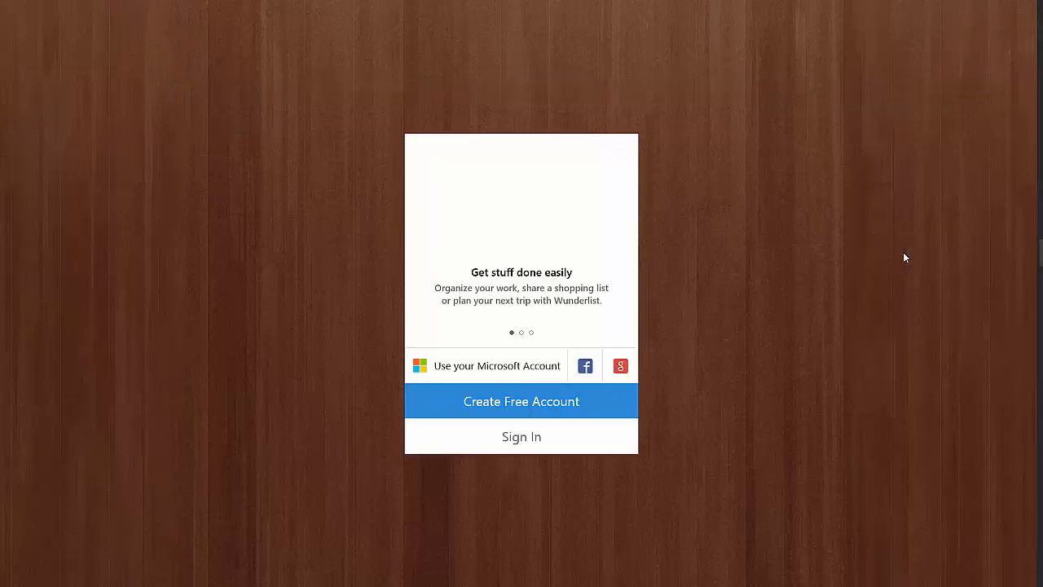
left_click(522, 437)
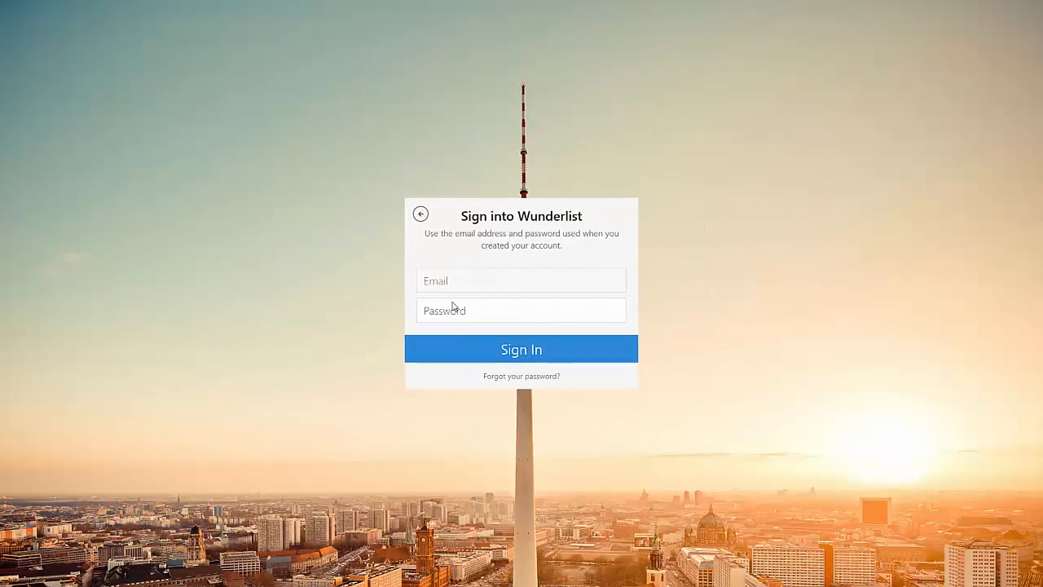
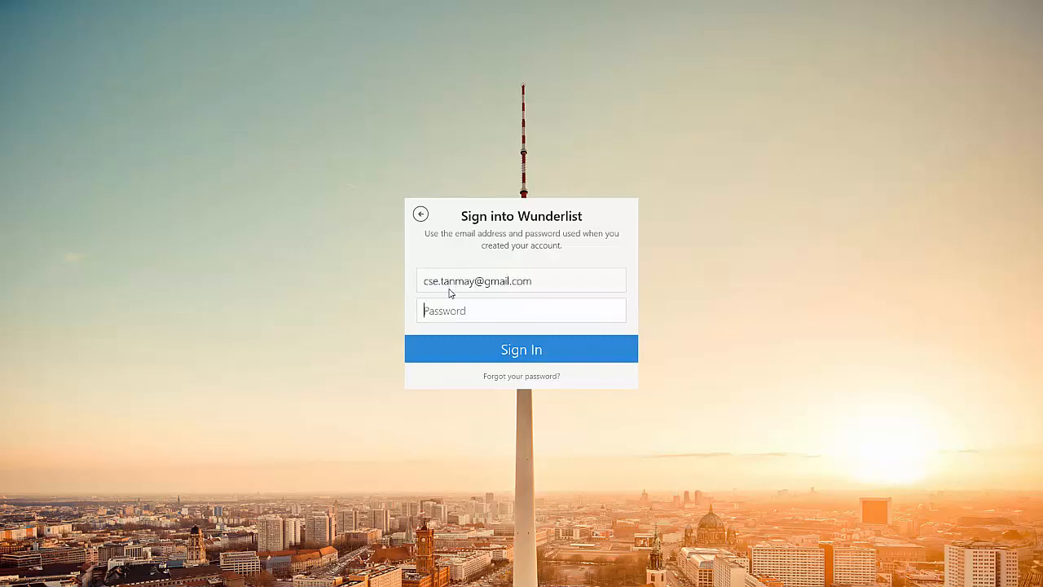
type("password")
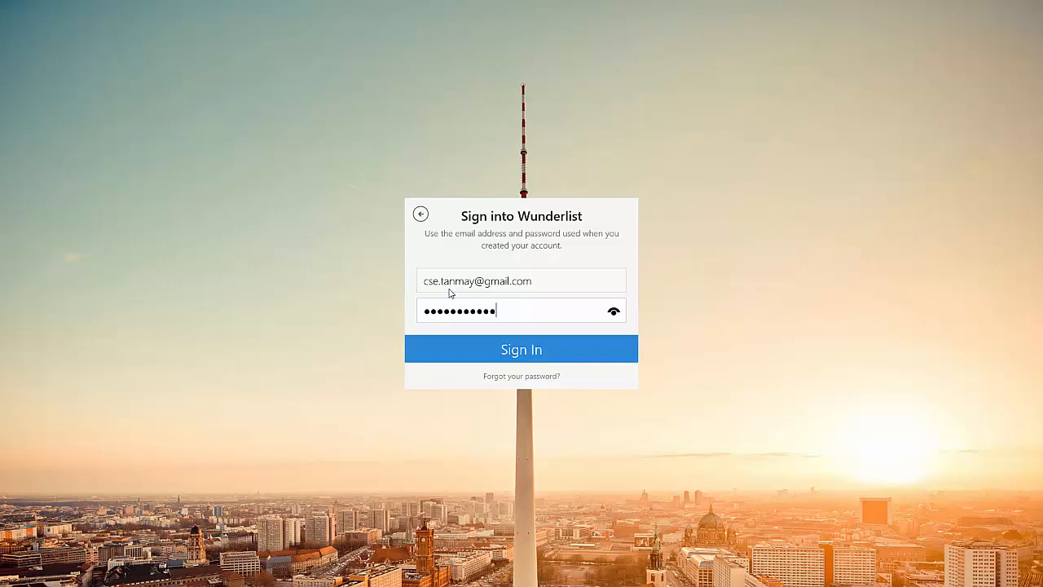
left_click(522, 349)
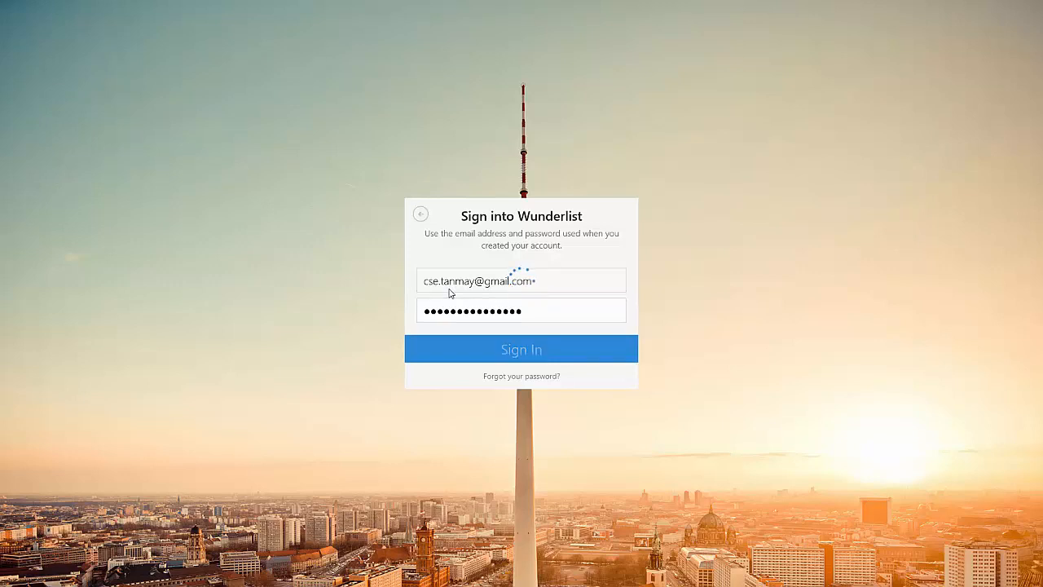
left_click(522, 349)
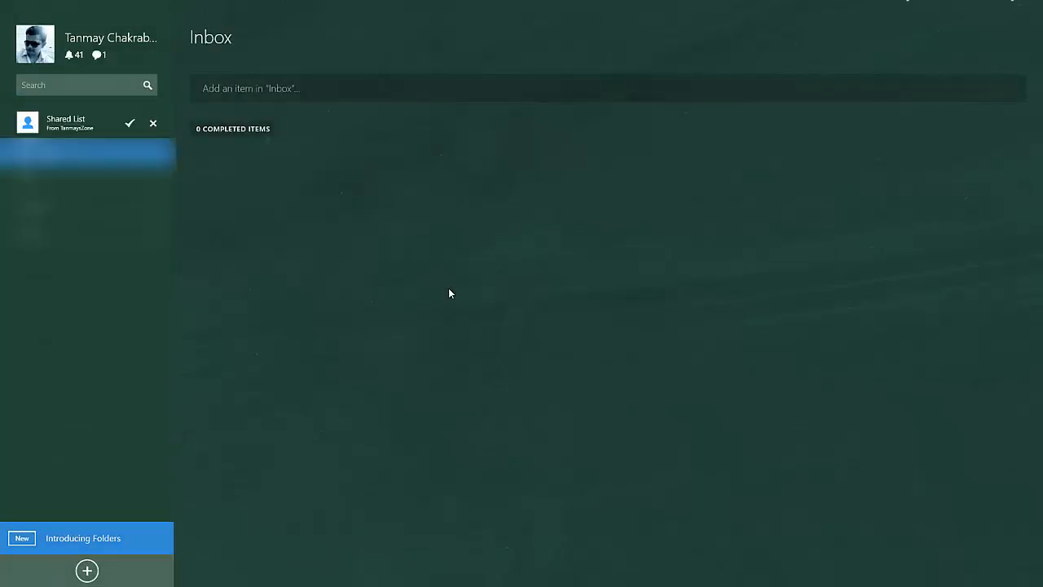
mouse_move(458, 301)
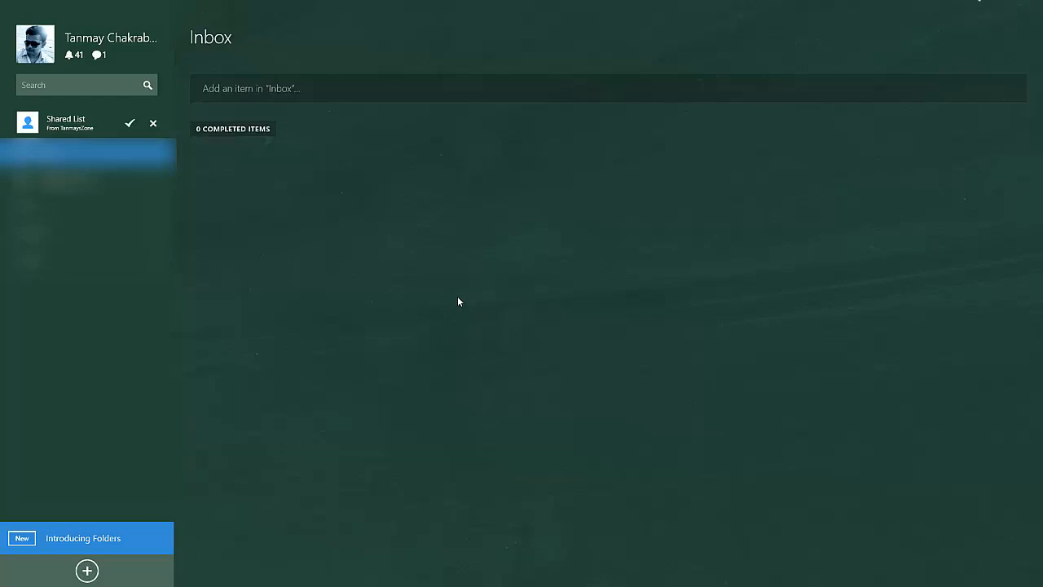
mouse_move(339, 235)
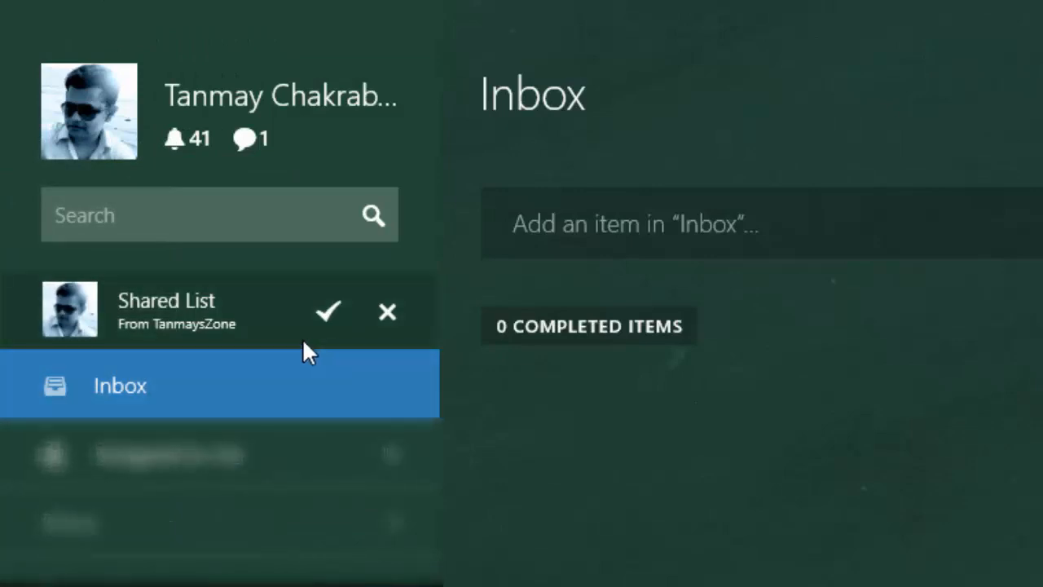
mouse_move(210, 325)
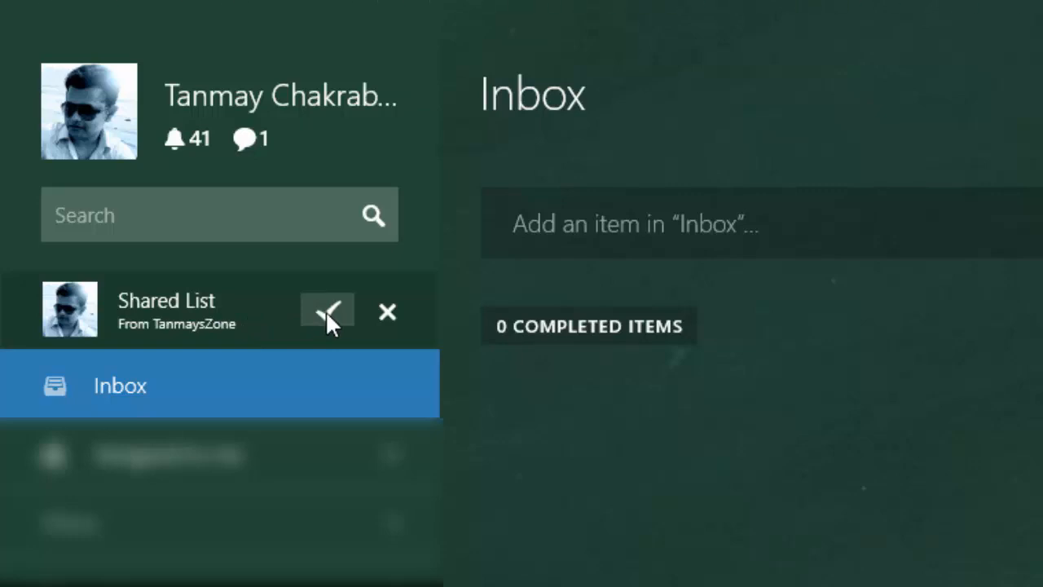
mouse_move(388, 312)
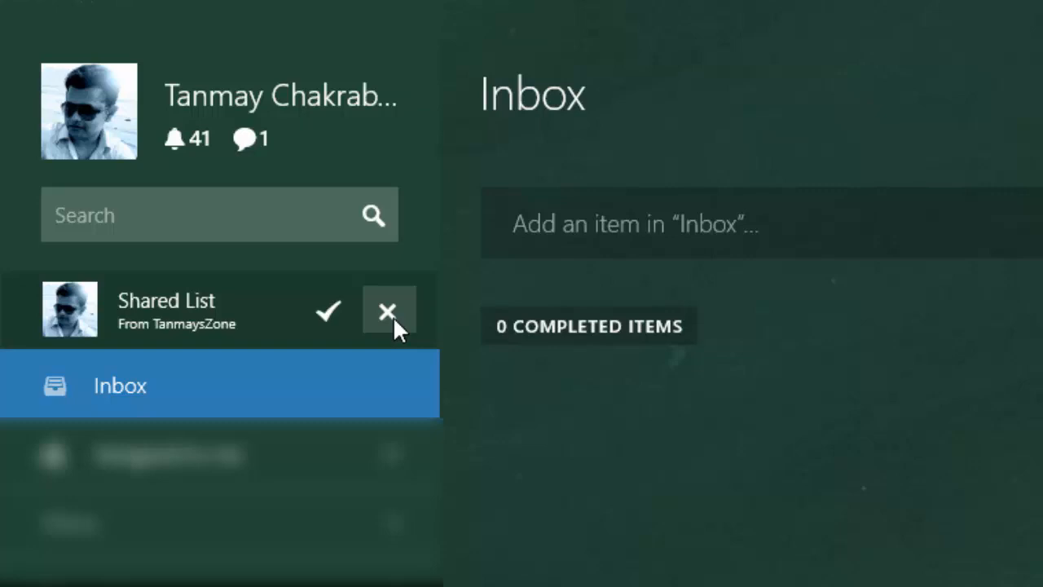
mouse_move(326, 313)
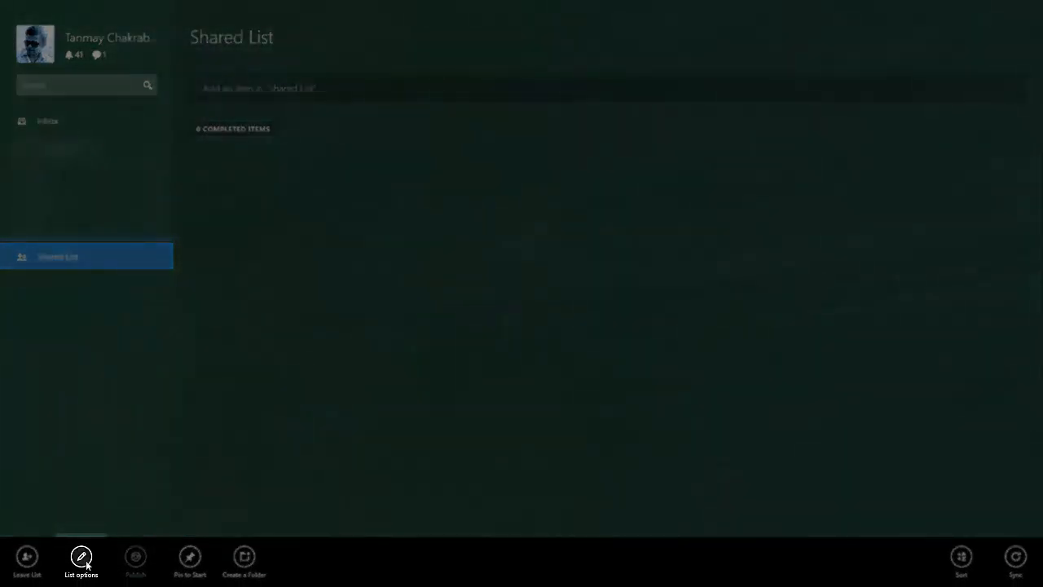
View Shared List's options and members from the invited account.
left_click(82, 562)
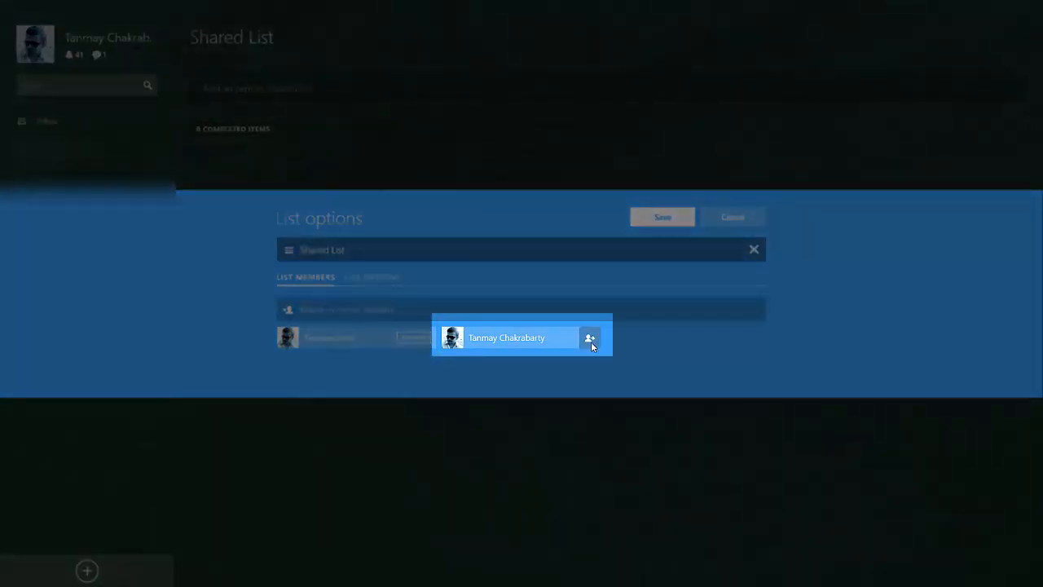
mouse_move(590, 340)
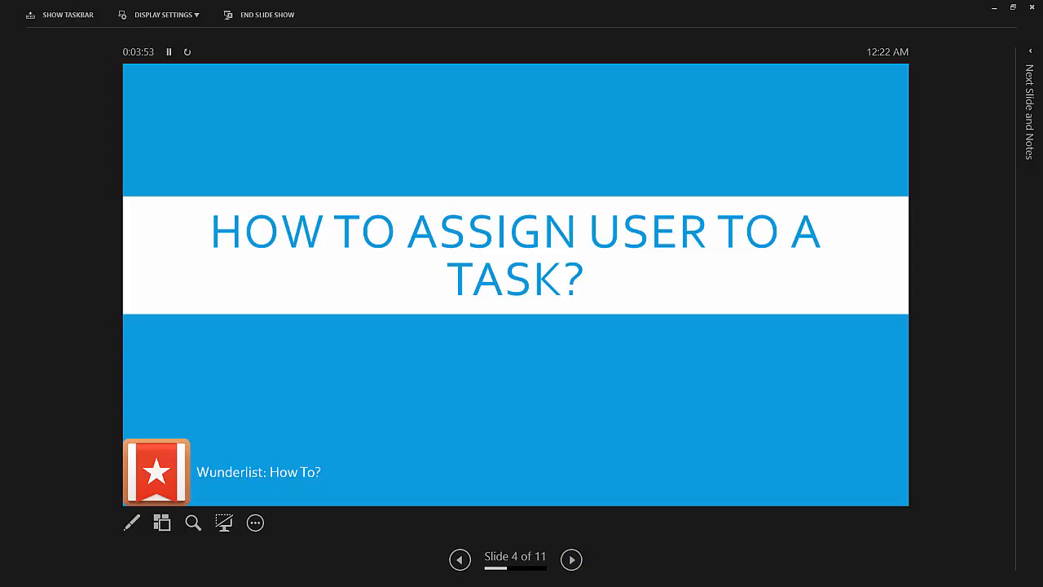
mouse_move(69, 15)
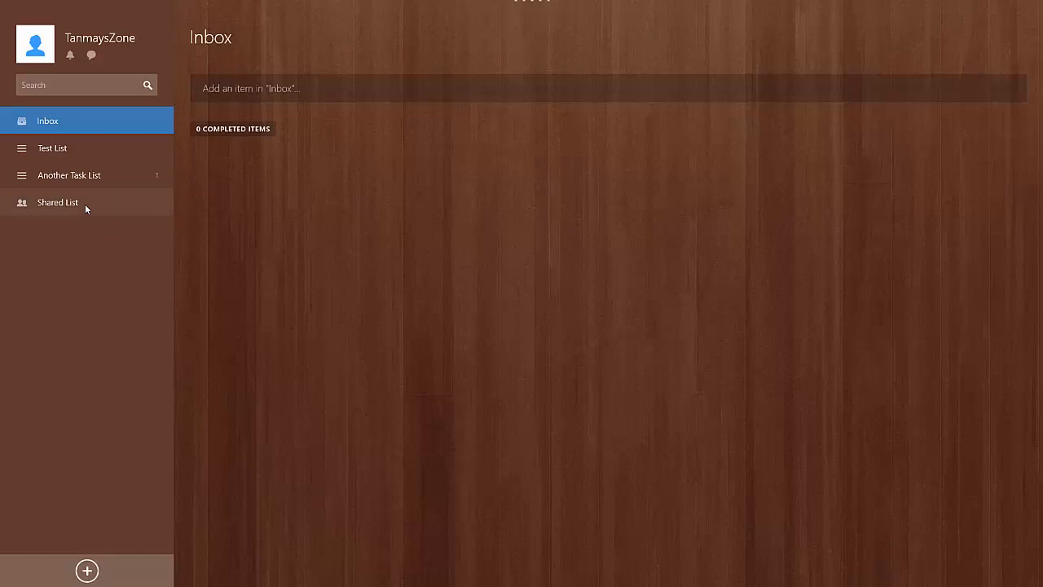
Add a task named 'A task.' to Shared List.
left_click(58, 203)
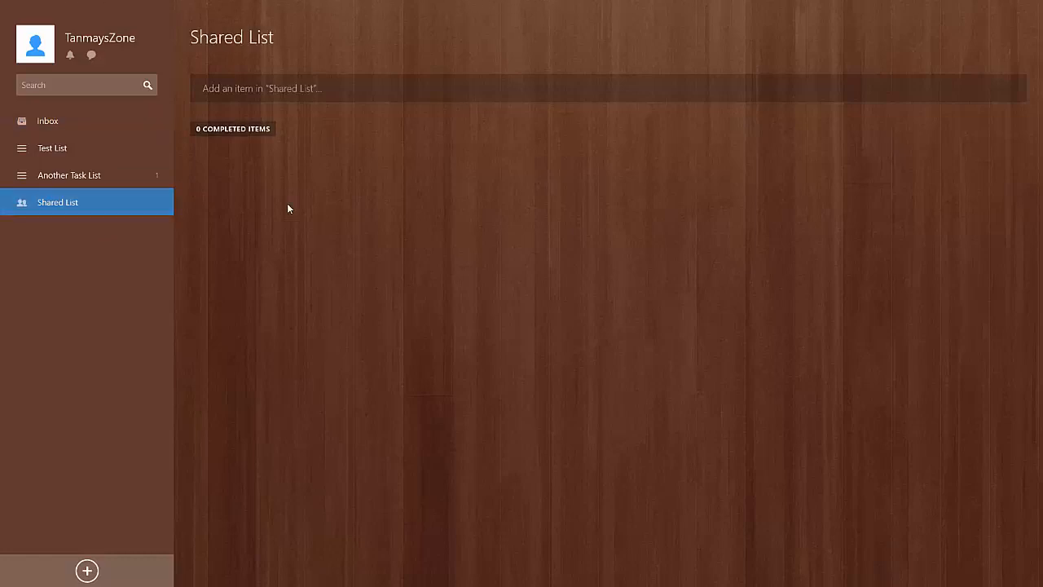
mouse_move(287, 163)
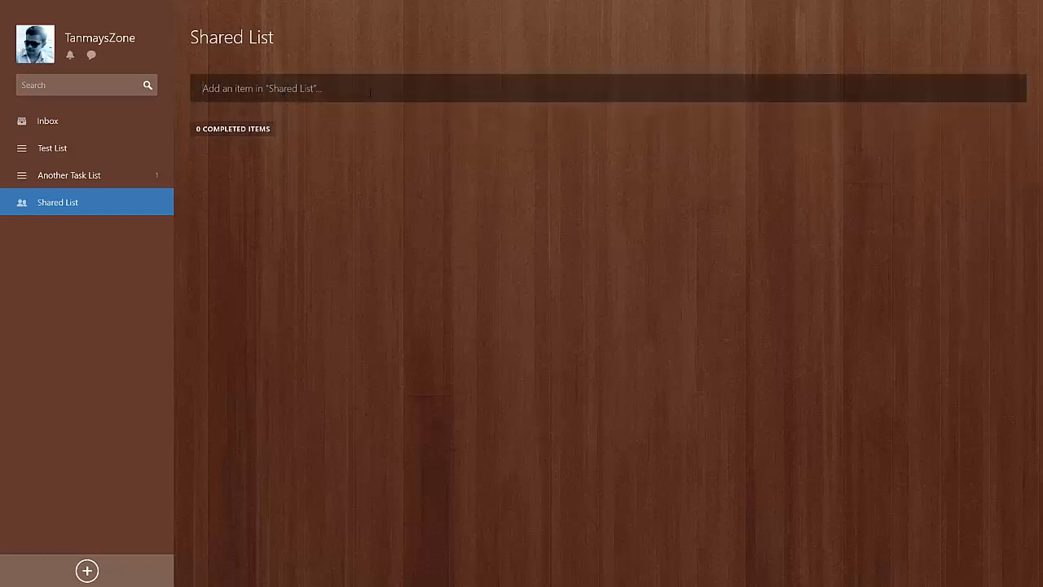
type("A ta")
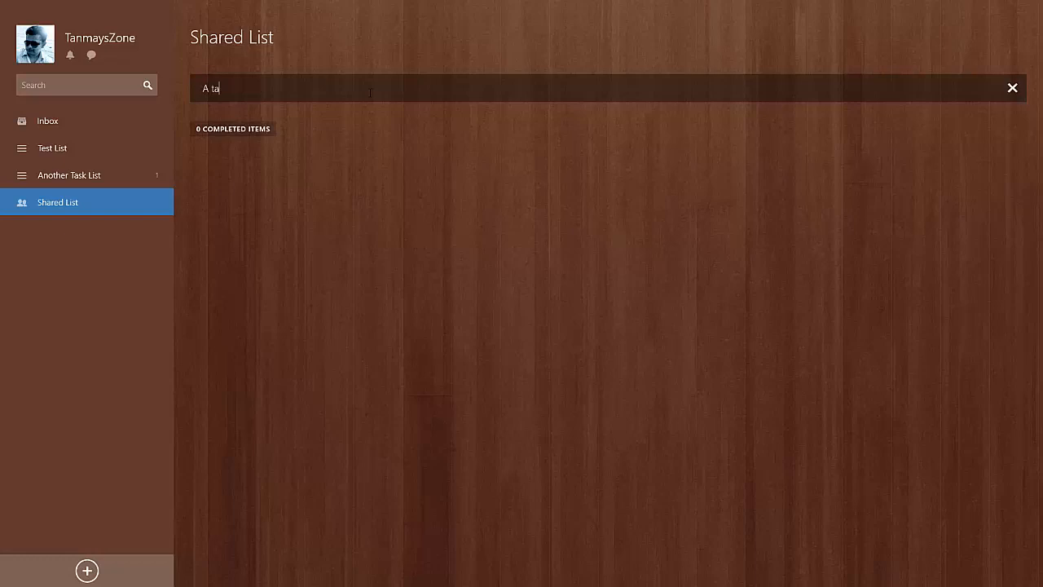
type("sk")
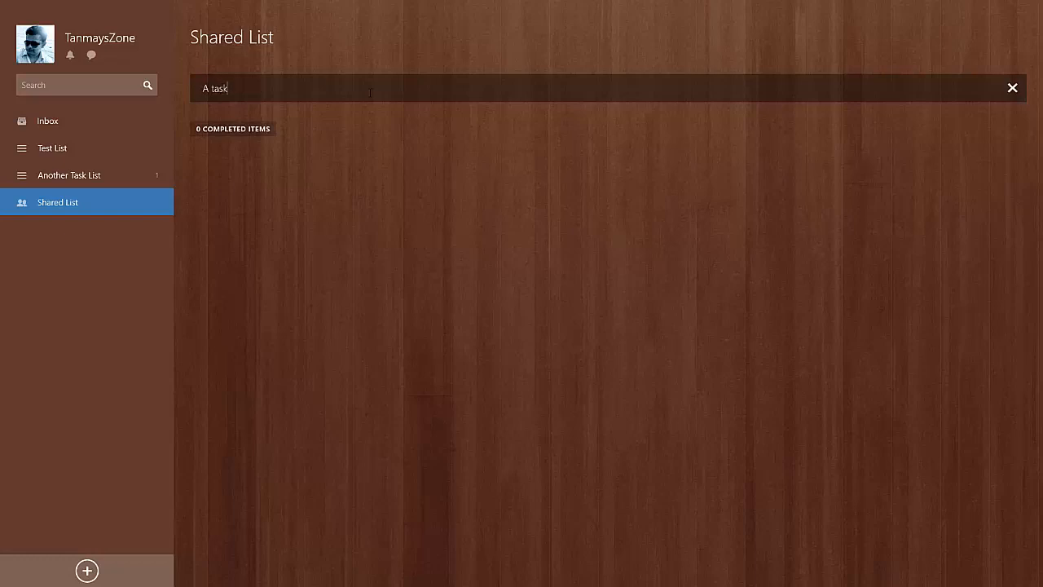
type(".")
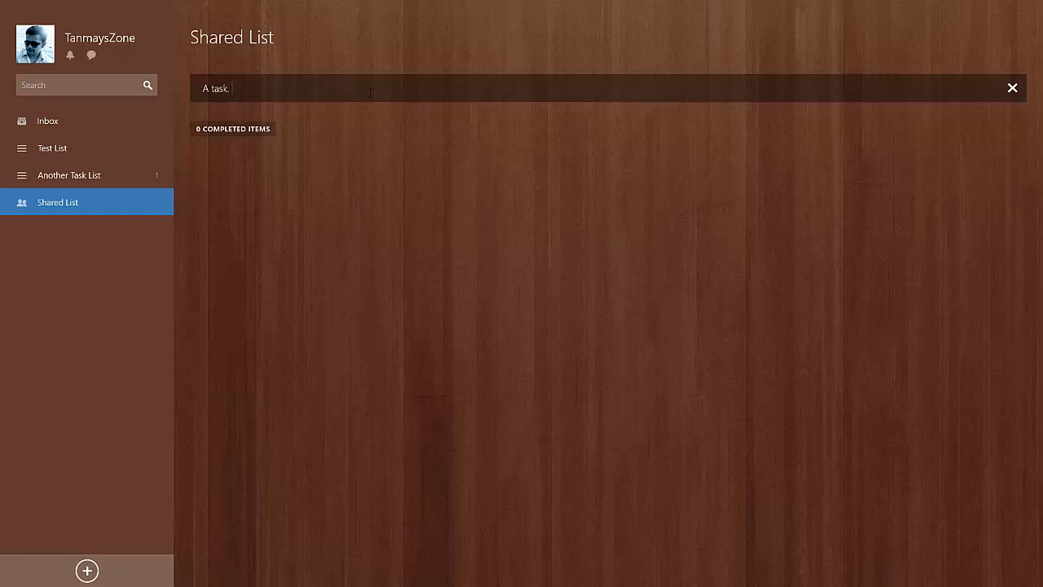
key("Return")
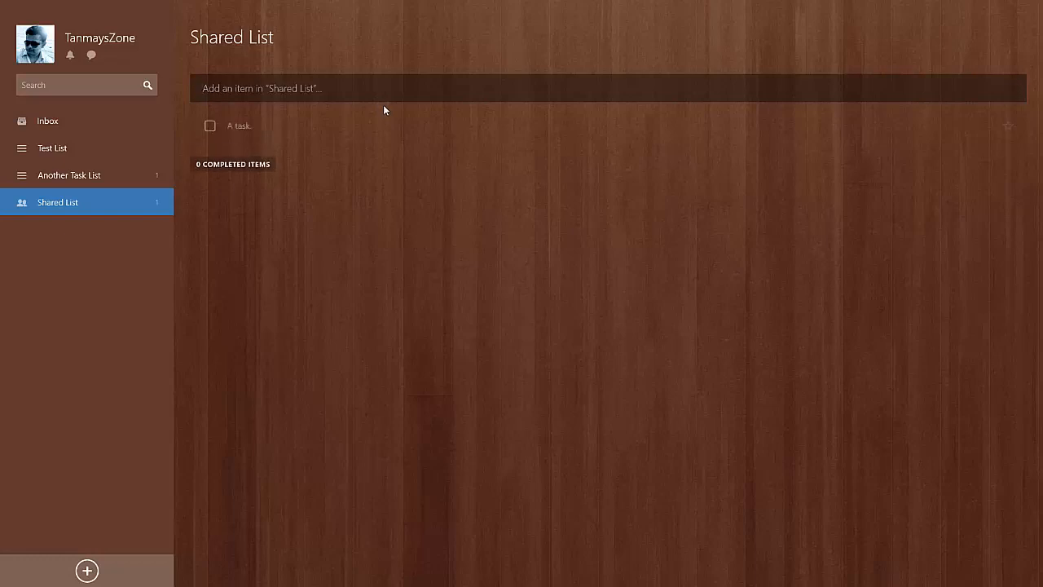
mouse_move(415, 135)
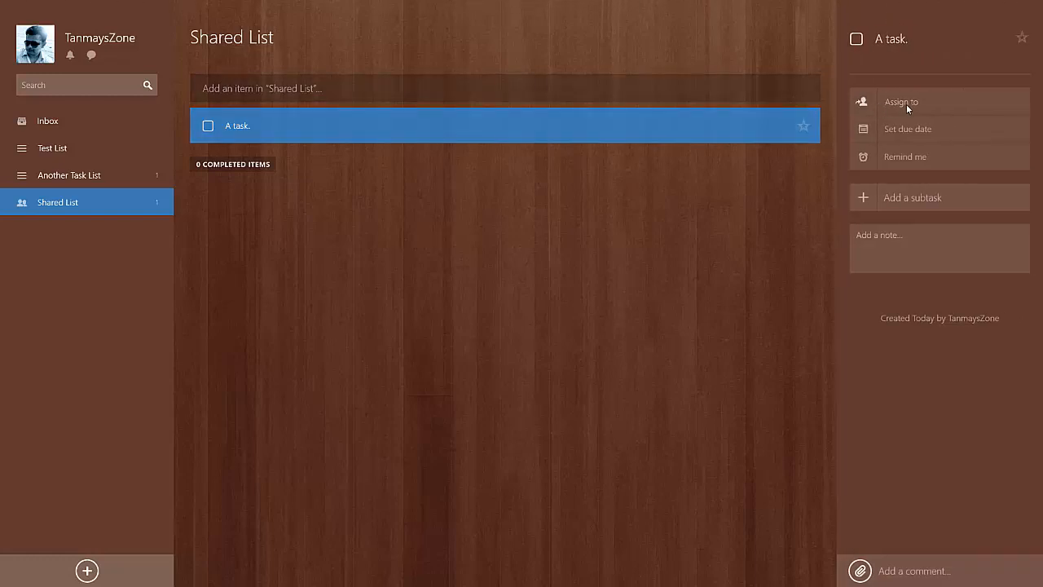
left_click(899, 101)
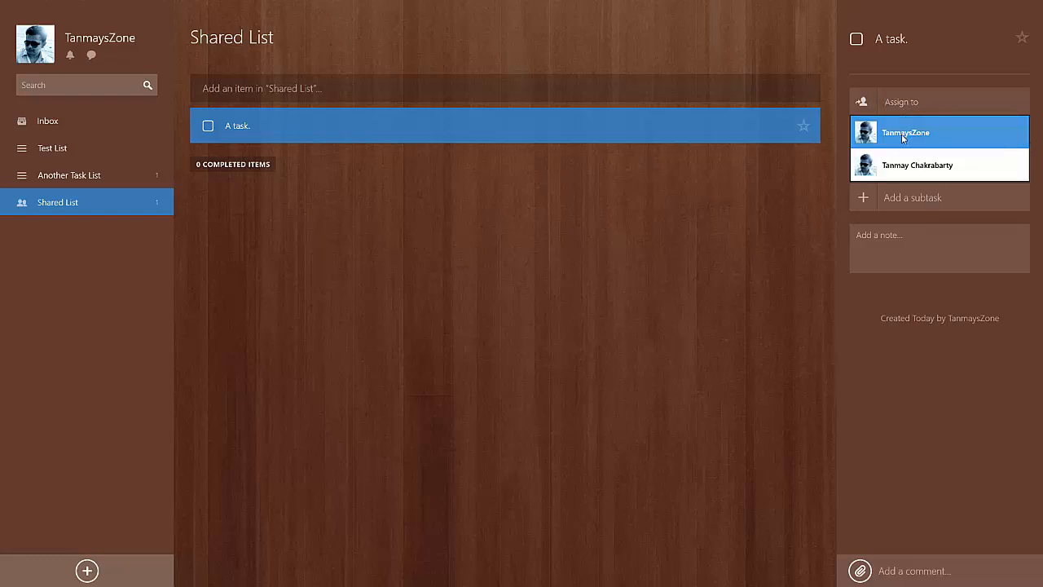
mouse_move(917, 165)
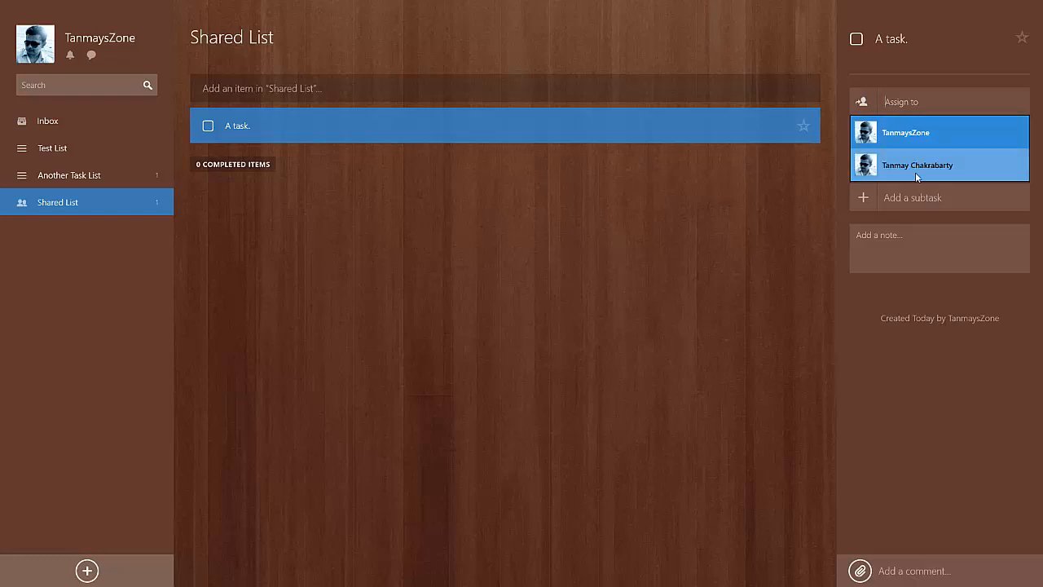
left_click(920, 165)
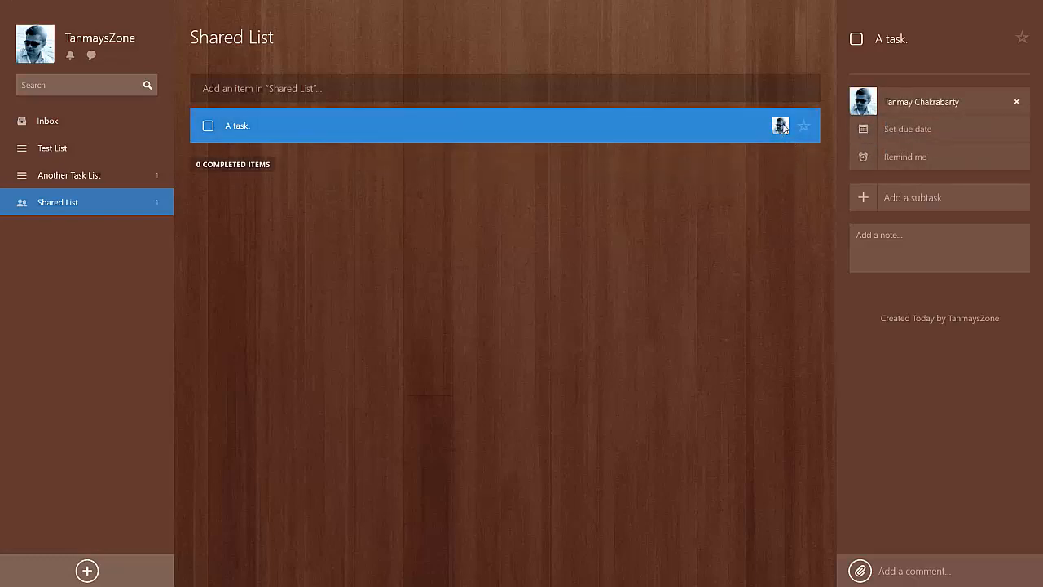
mouse_move(730, 164)
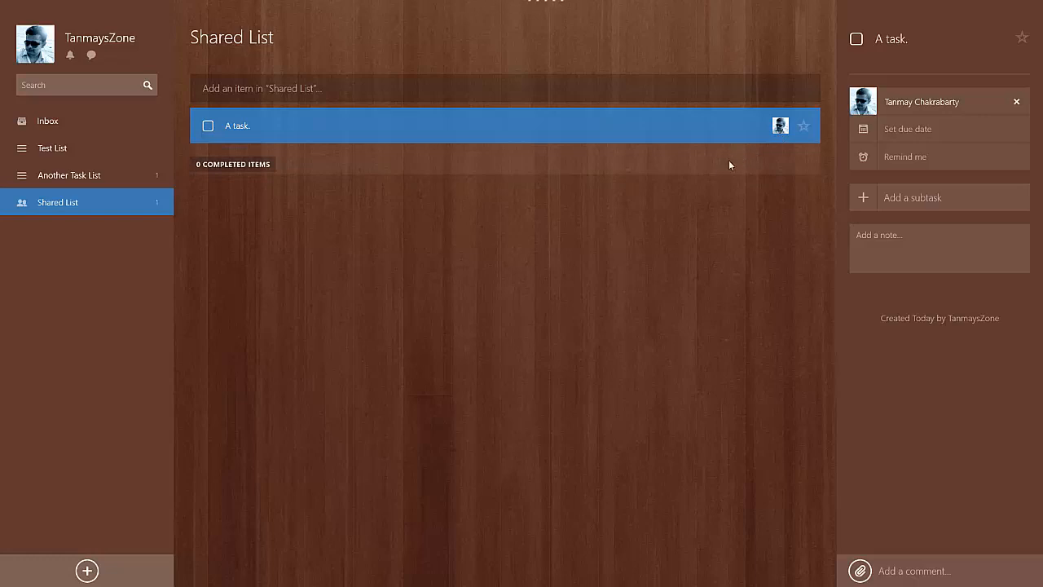
mouse_move(709, 204)
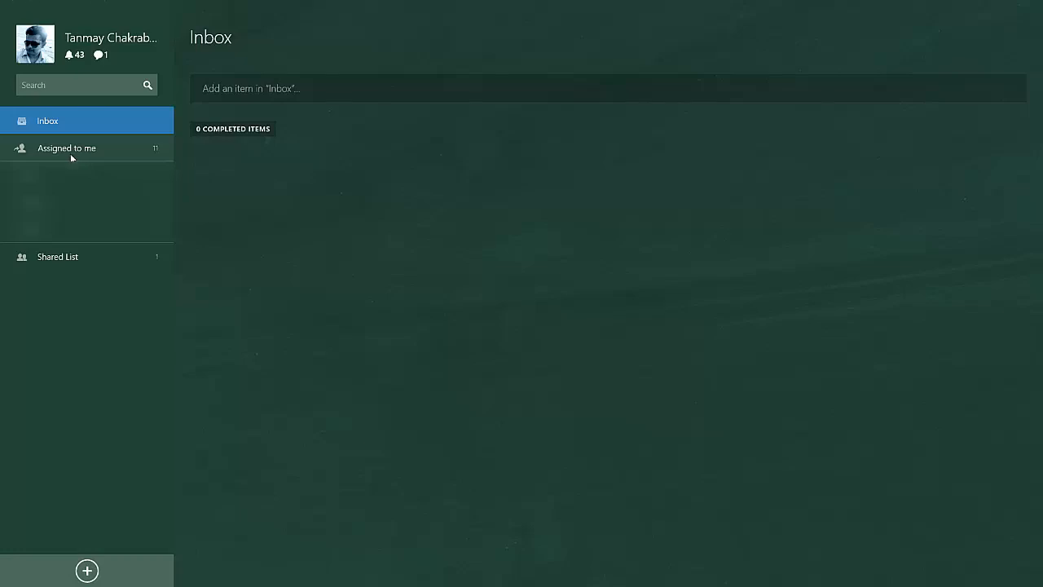
mouse_move(799, 131)
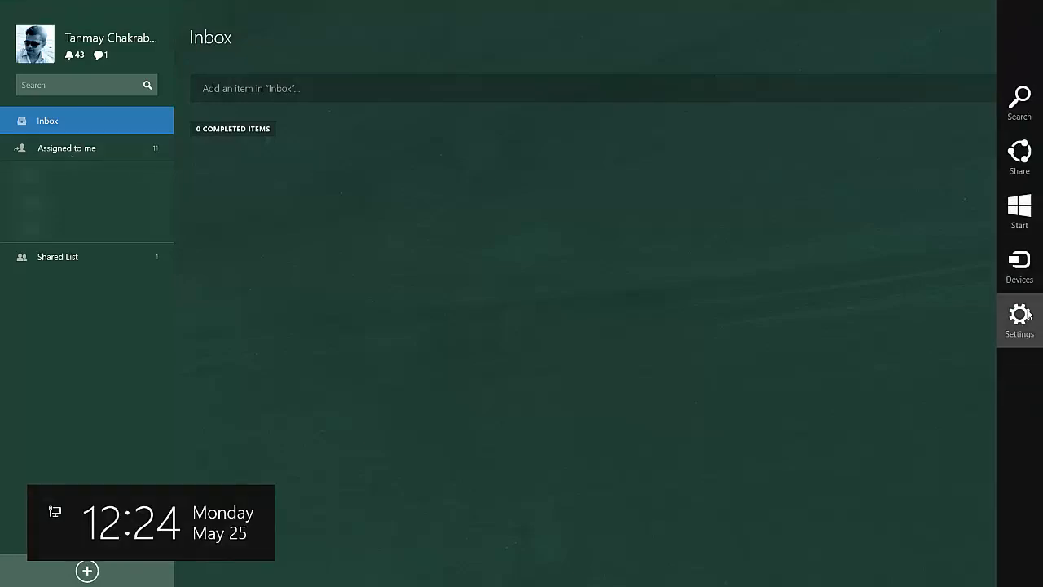
left_click(1019, 318)
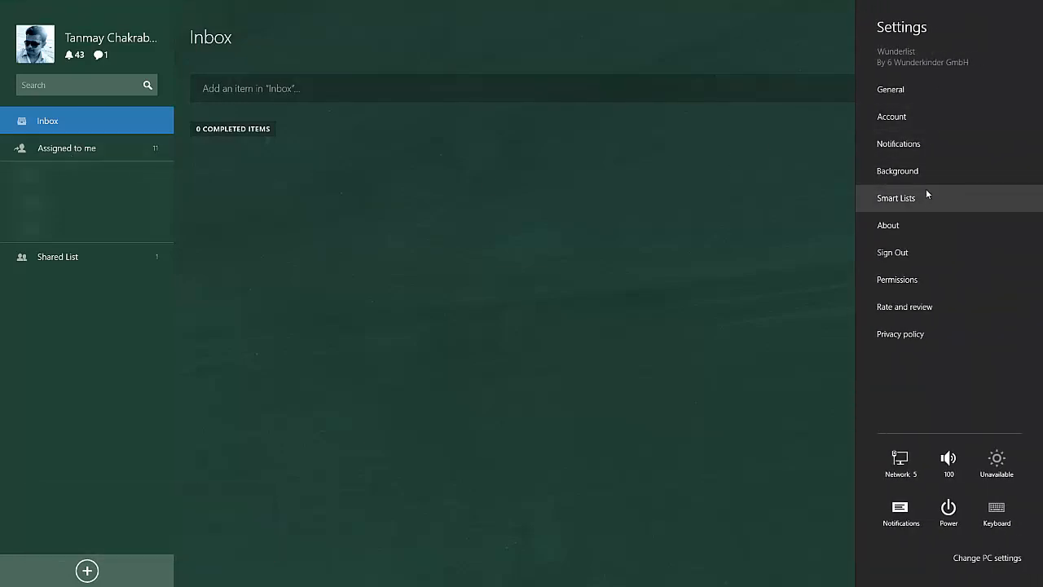
left_click(897, 197)
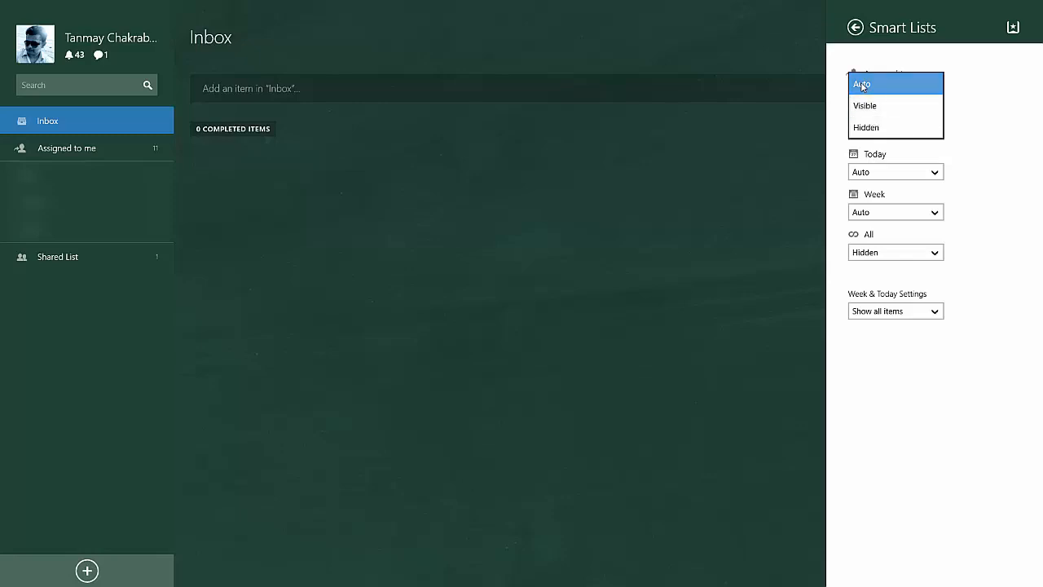
left_click(861, 84)
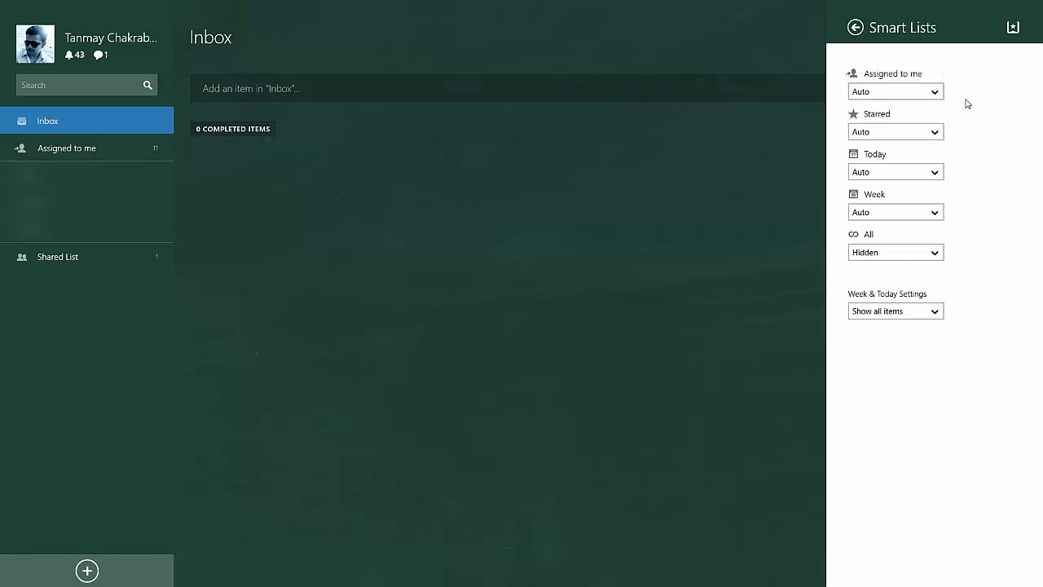
mouse_move(656, 206)
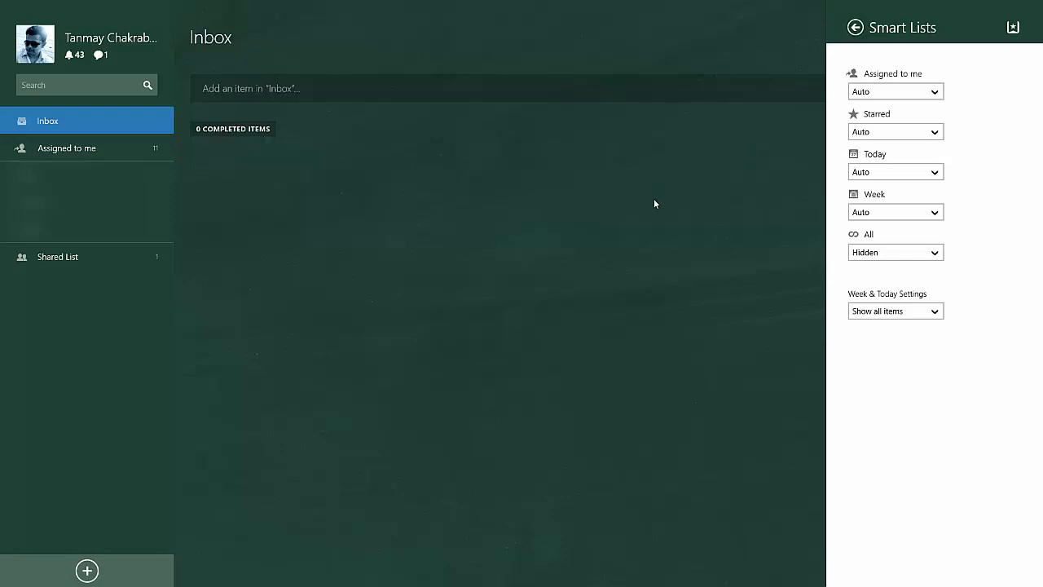
left_click(856, 26)
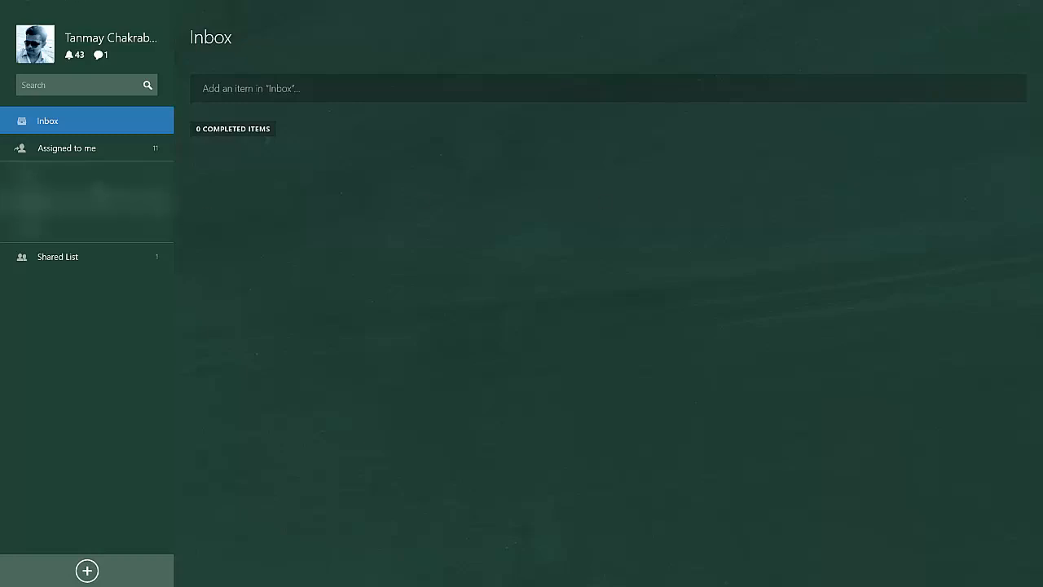
left_click(67, 146)
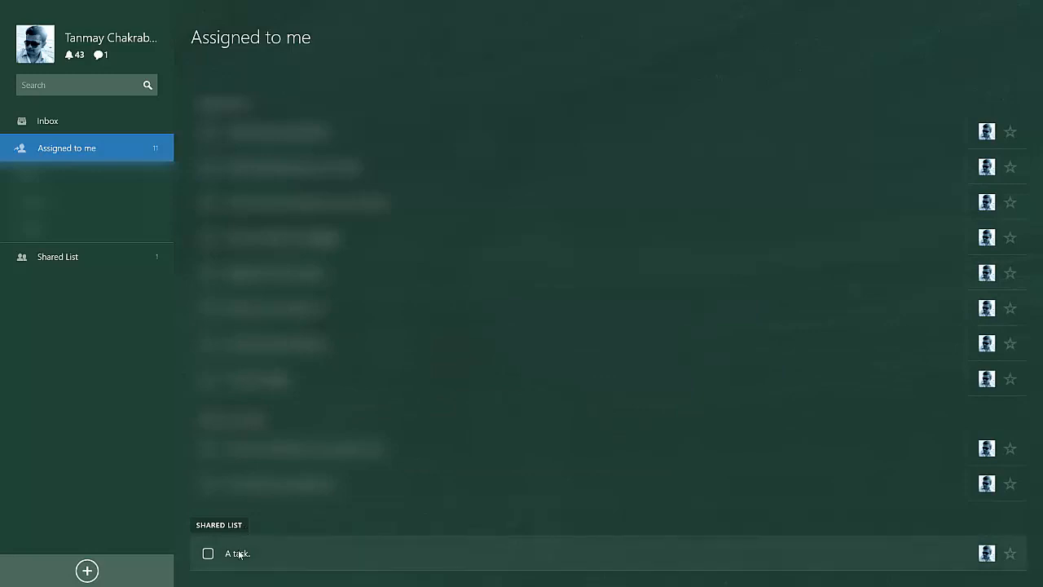
mouse_move(274, 557)
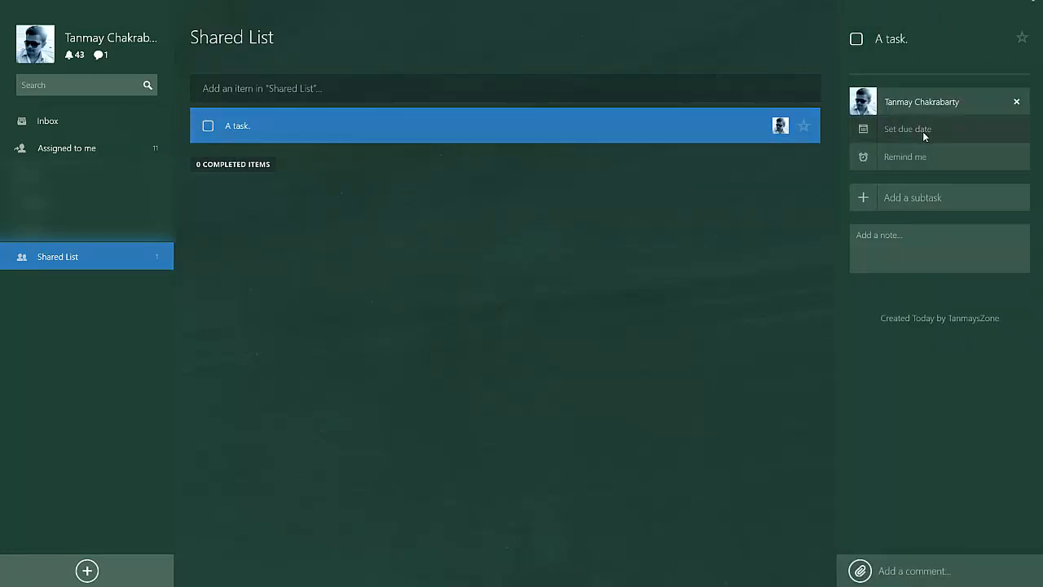
Set the task's due date to today and check it in the Today and Week lists.
left_click(906, 129)
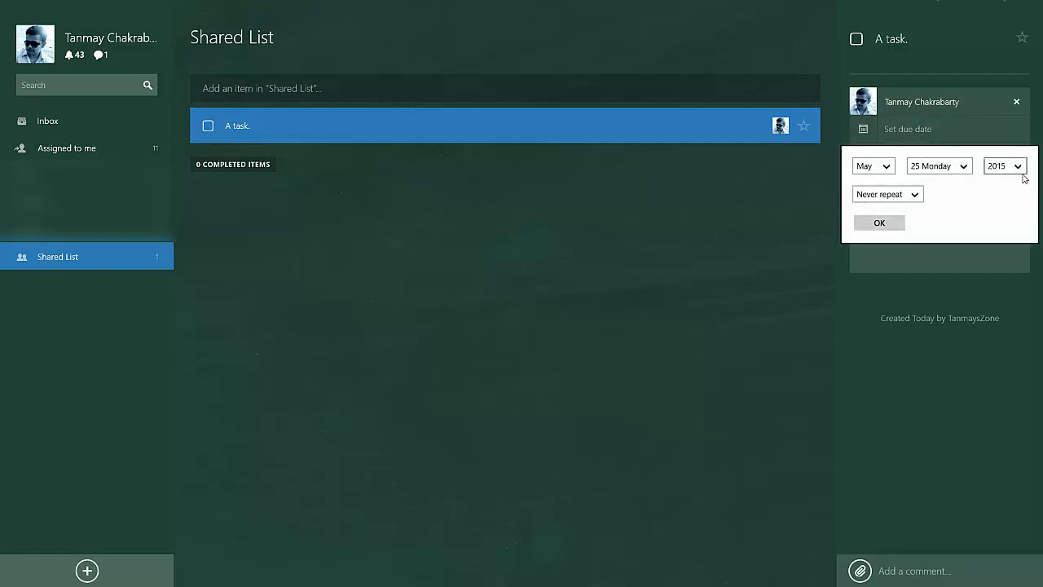
left_click(881, 222)
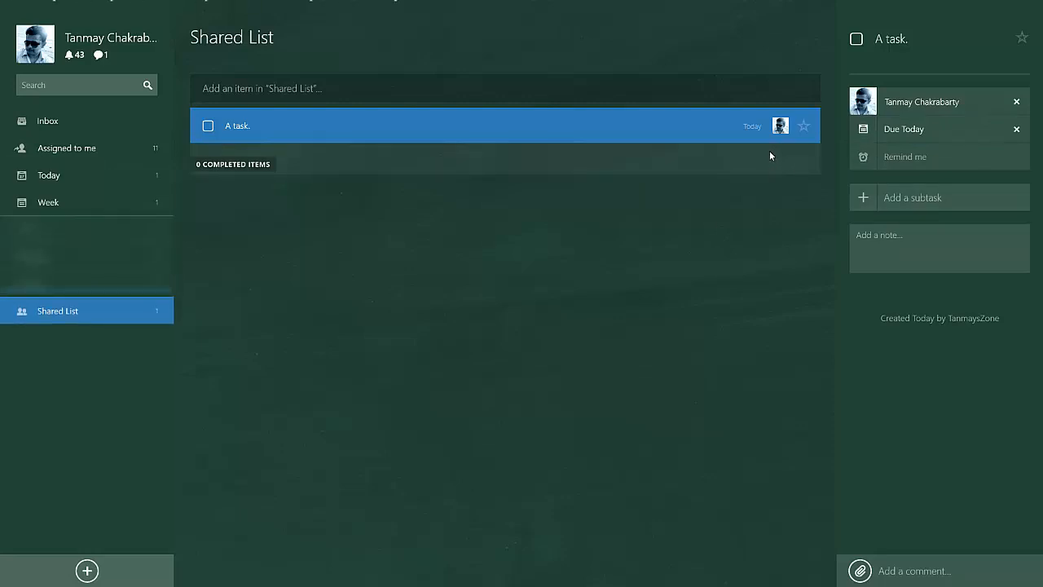
mouse_move(743, 154)
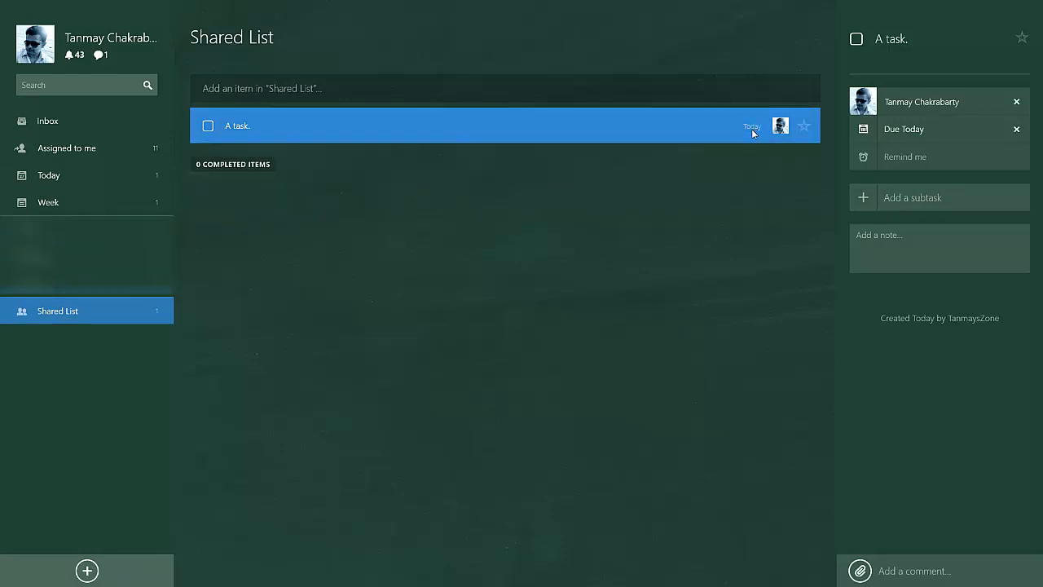
mouse_move(727, 133)
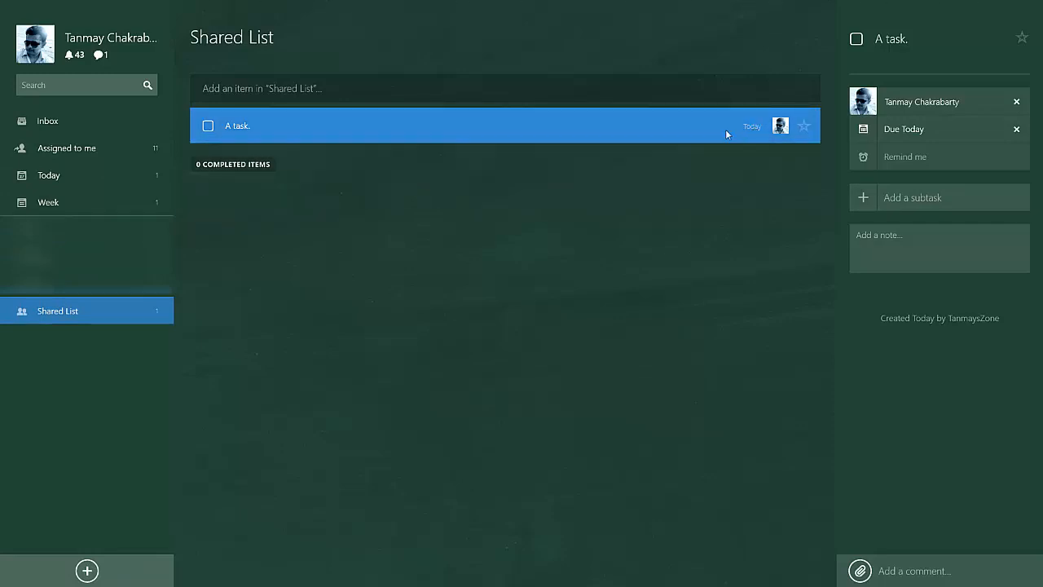
mouse_move(98, 184)
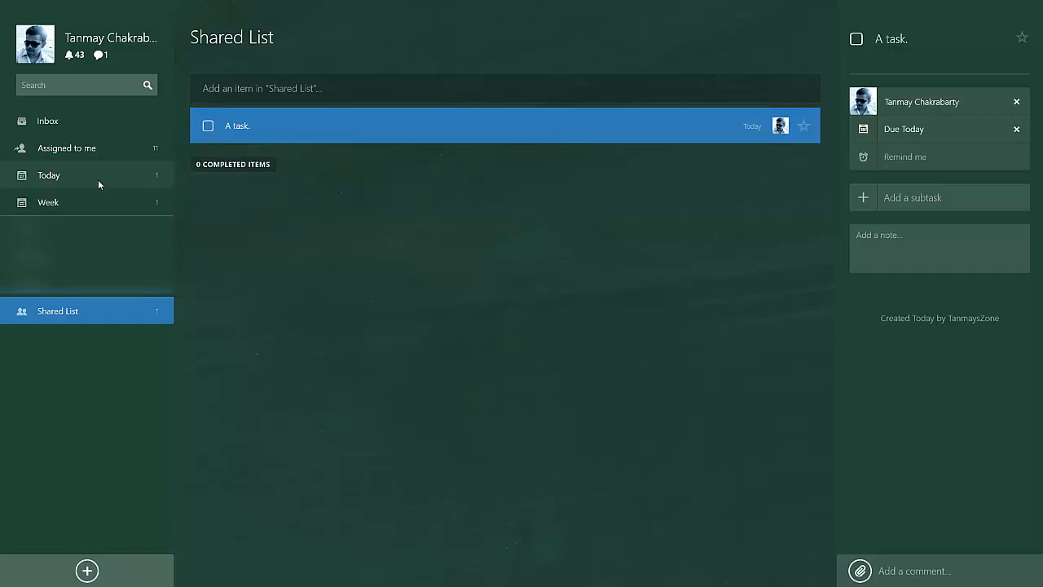
left_click(49, 174)
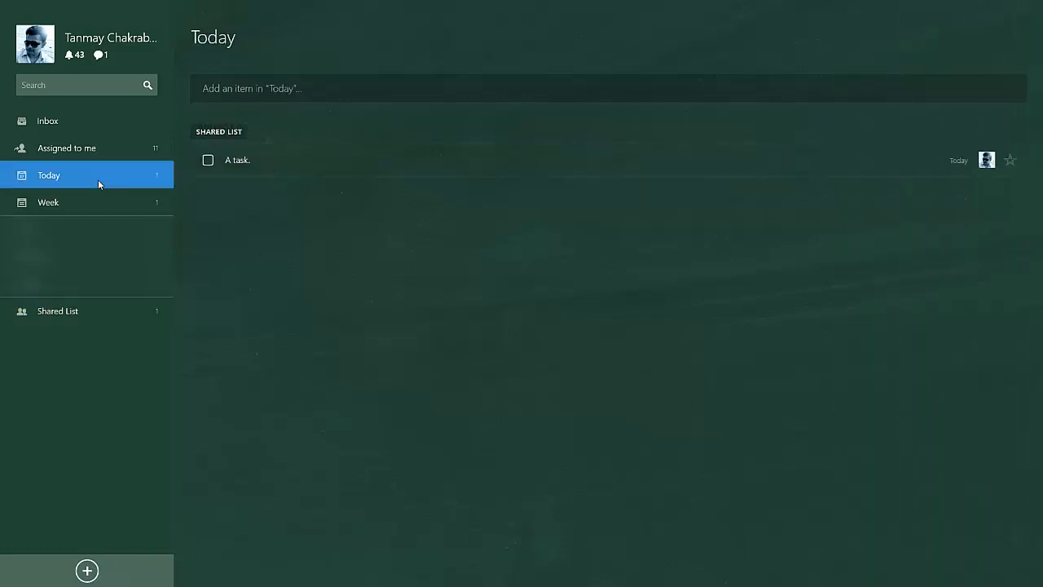
left_click(49, 203)
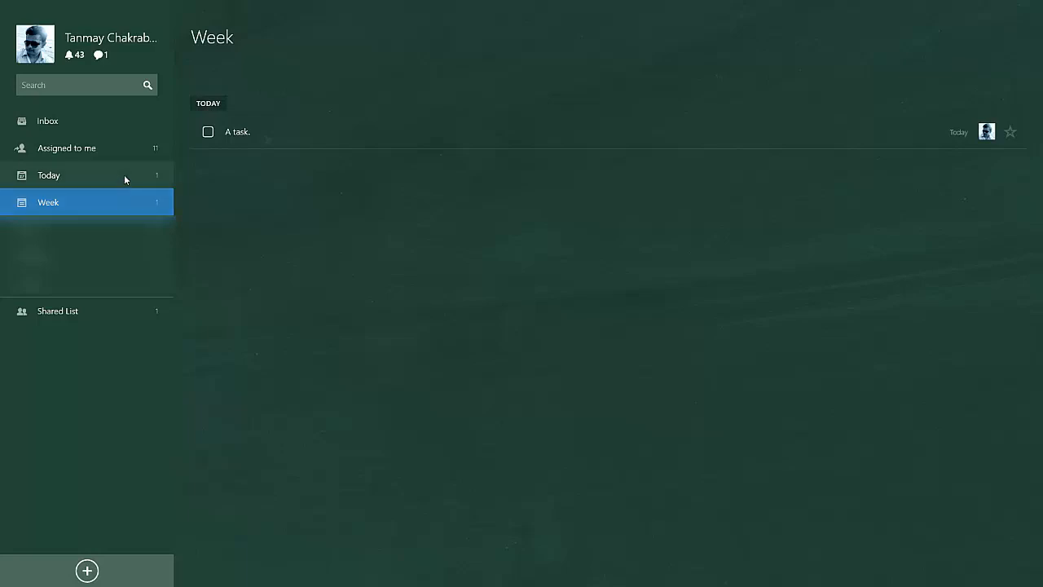
left_click(49, 176)
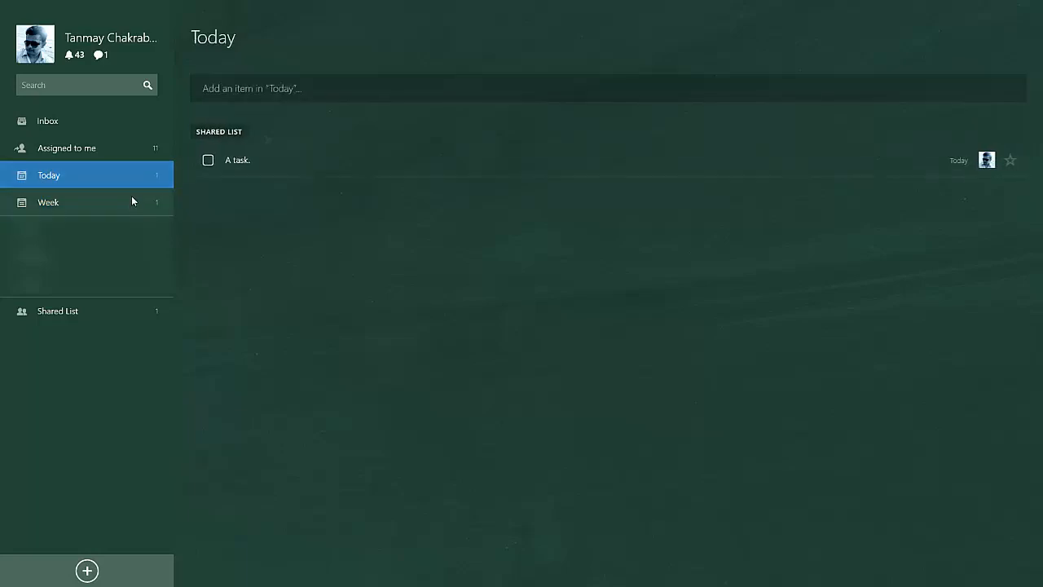
mouse_move(158, 180)
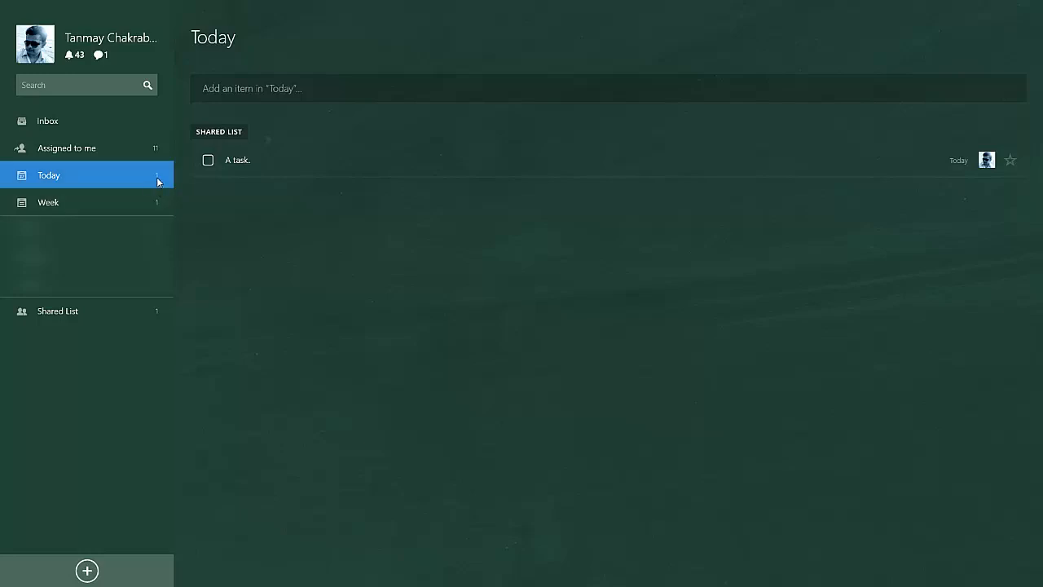
mouse_move(160, 186)
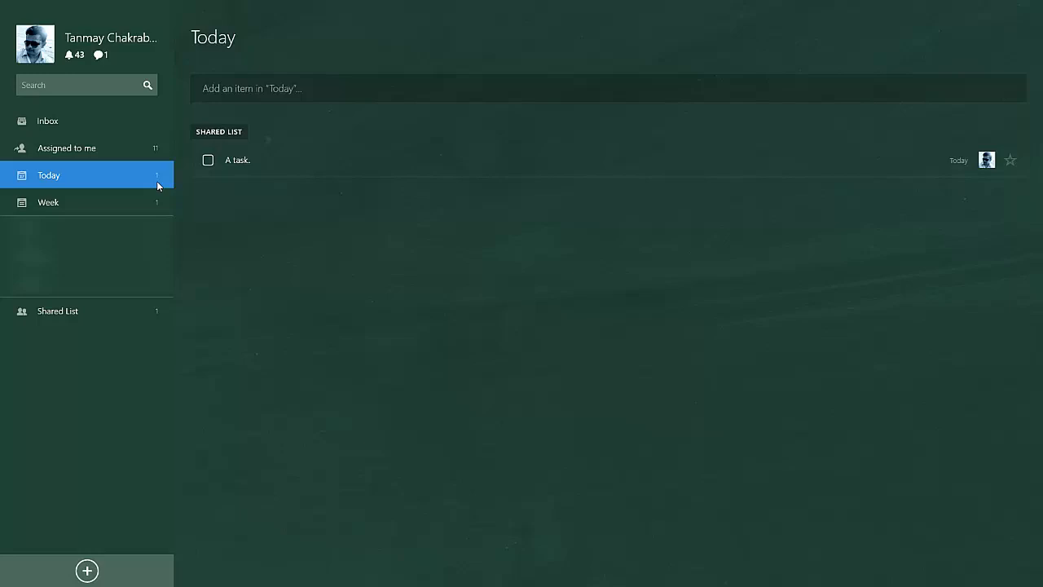
mouse_move(163, 208)
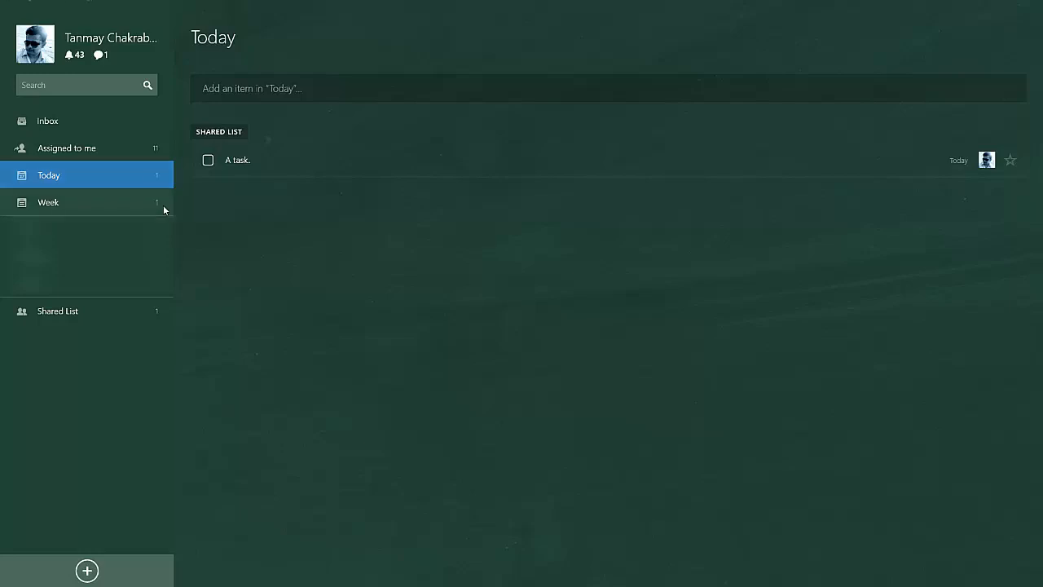
mouse_move(260, 287)
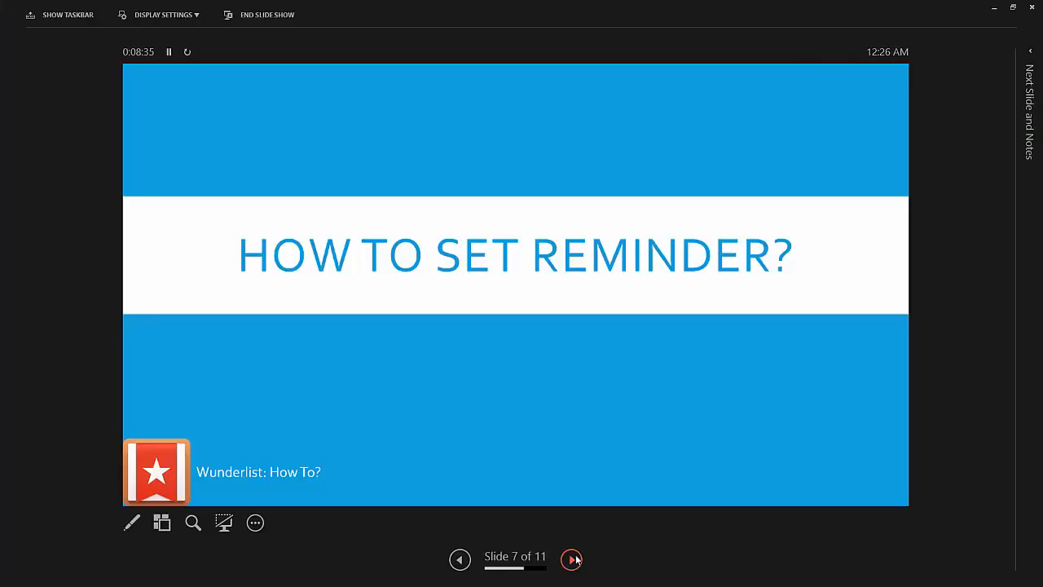
Leave the reminder slideshow and bring Wunderlist back to the front.
left_click(67, 15)
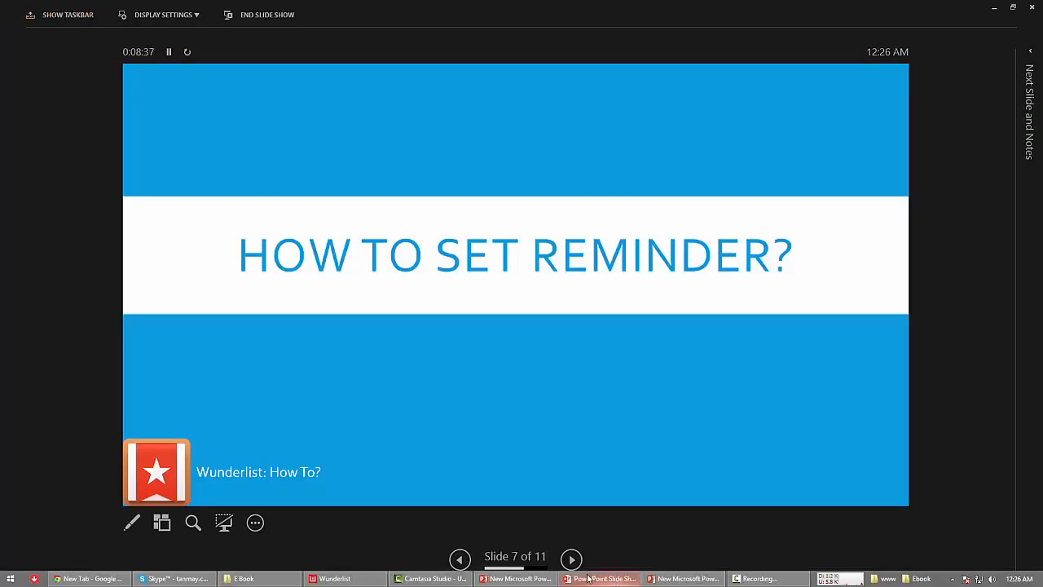
left_click(335, 577)
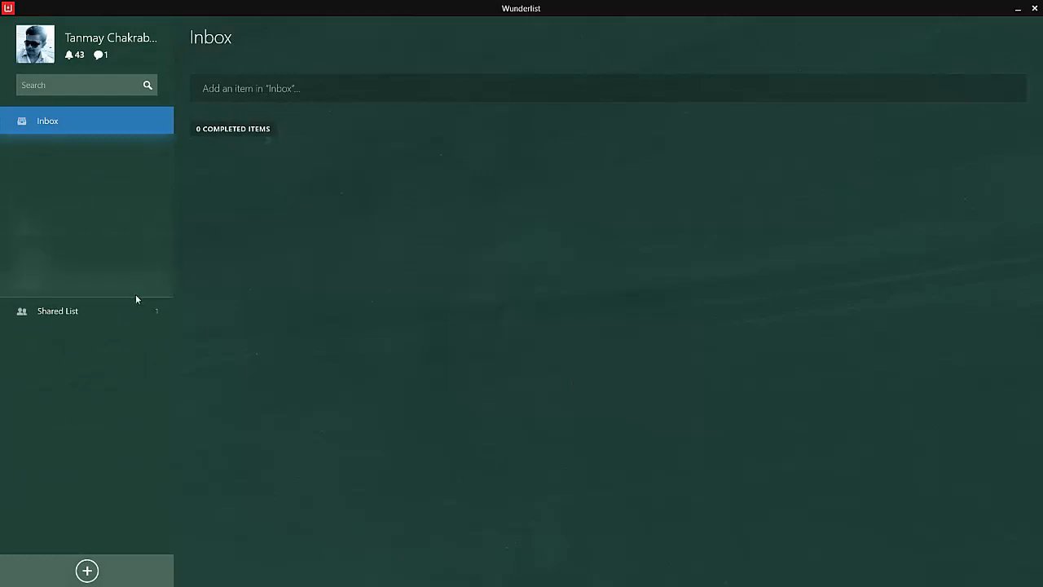
Open Shared List and the details of 'A task.' to set its reminder.
left_click(57, 310)
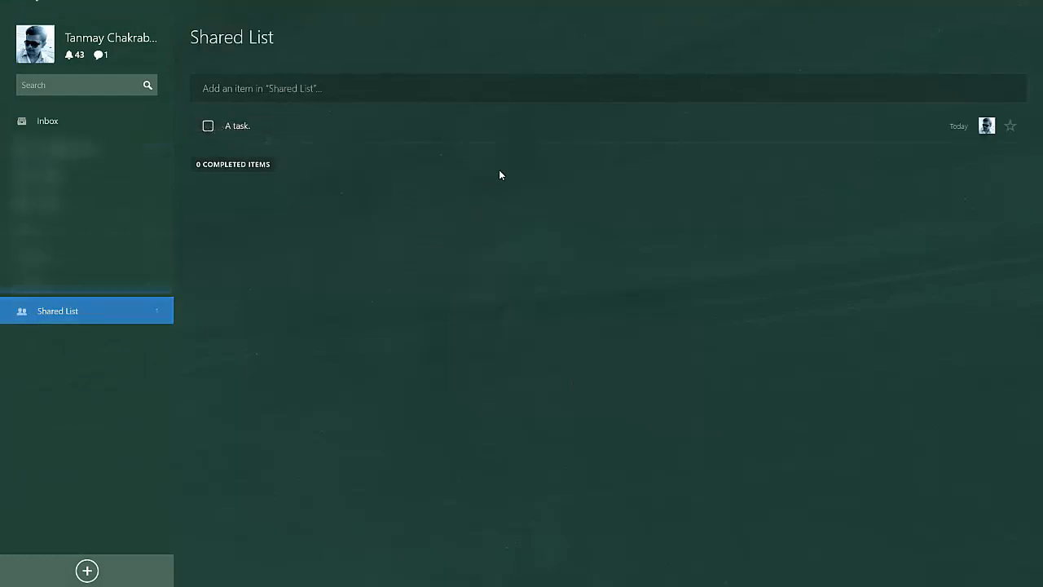
left_click(238, 125)
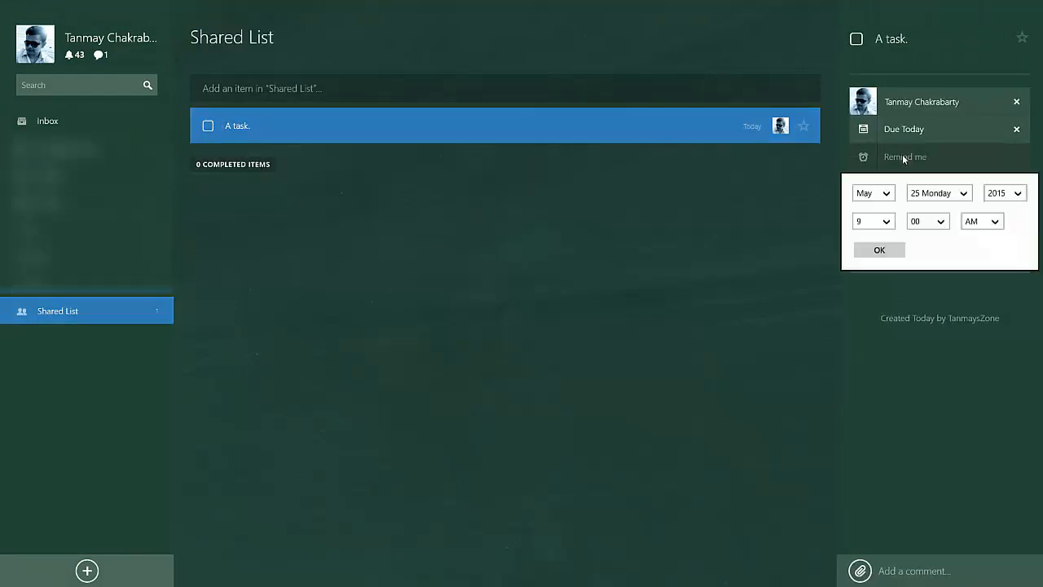
mouse_move(993, 257)
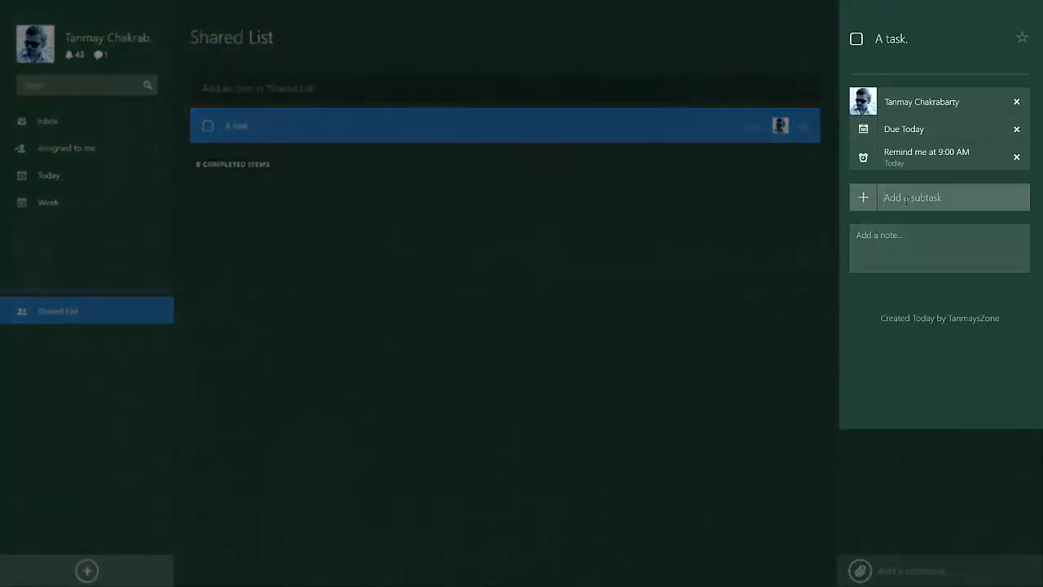
Add subtasks 'Sub-task One' and 'Sub task Two' and mark both done.
type("Sub")
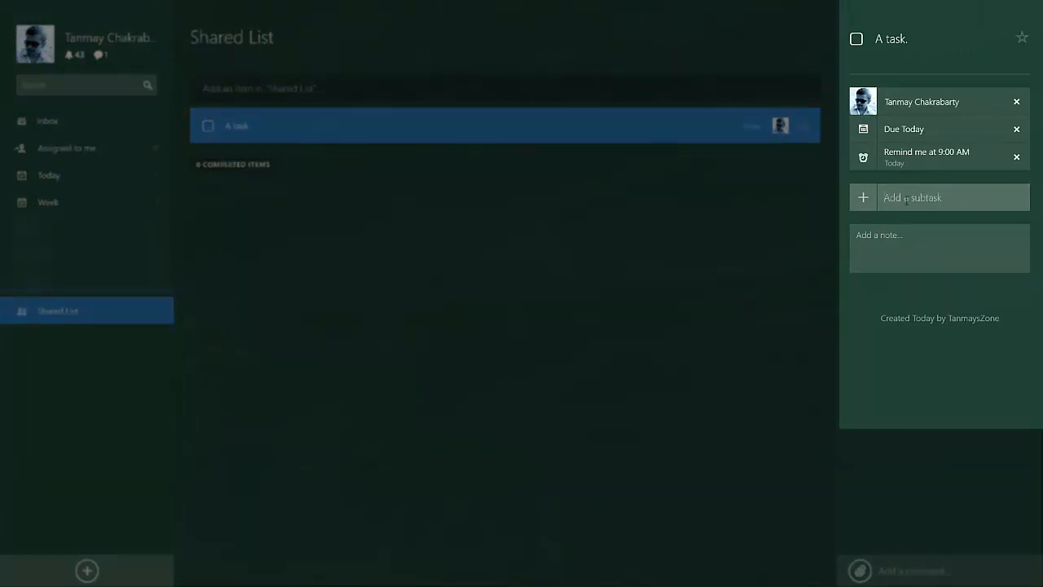
type("Su")
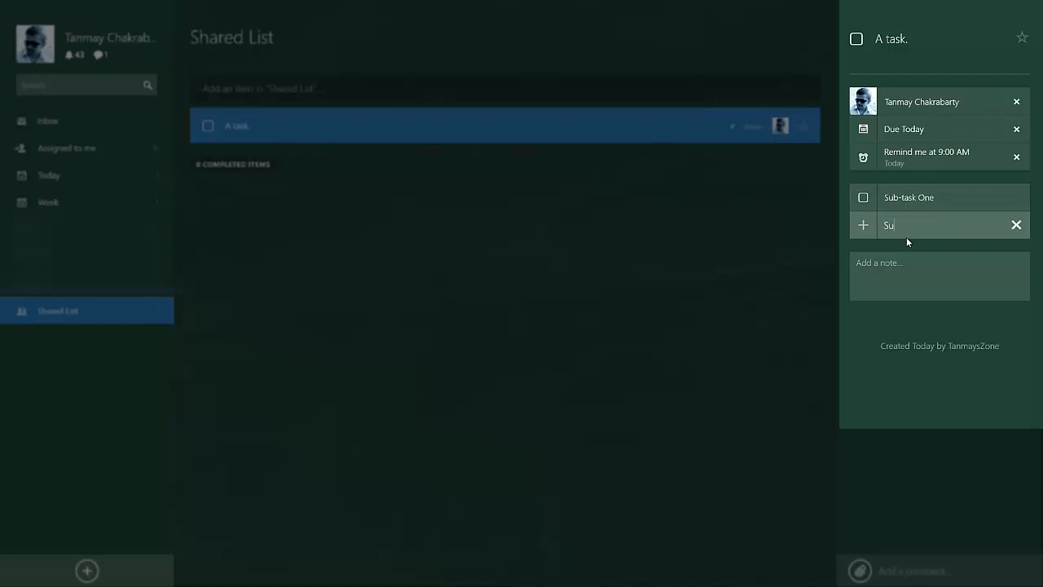
type("b task")
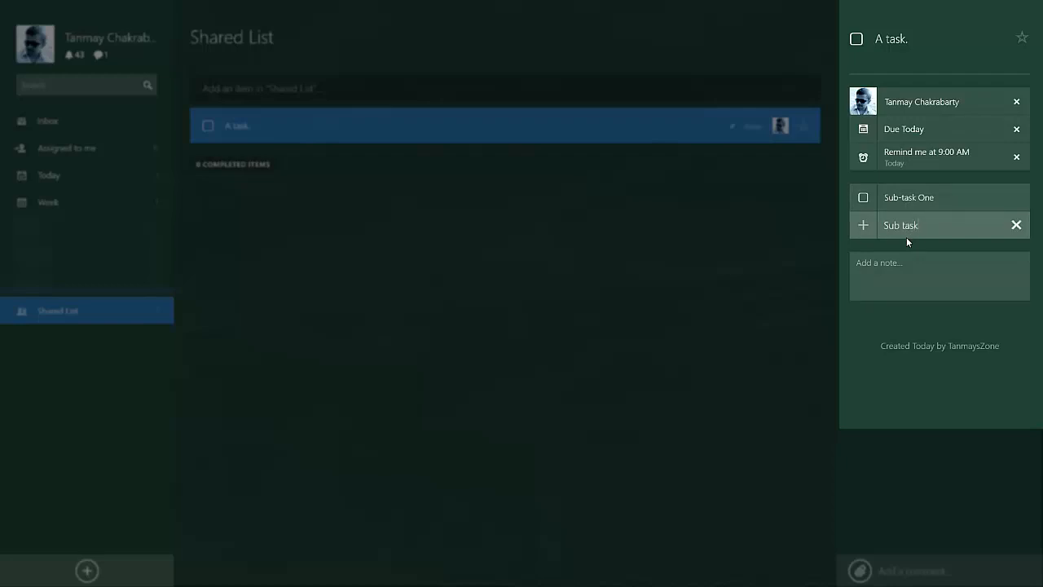
type("Two")
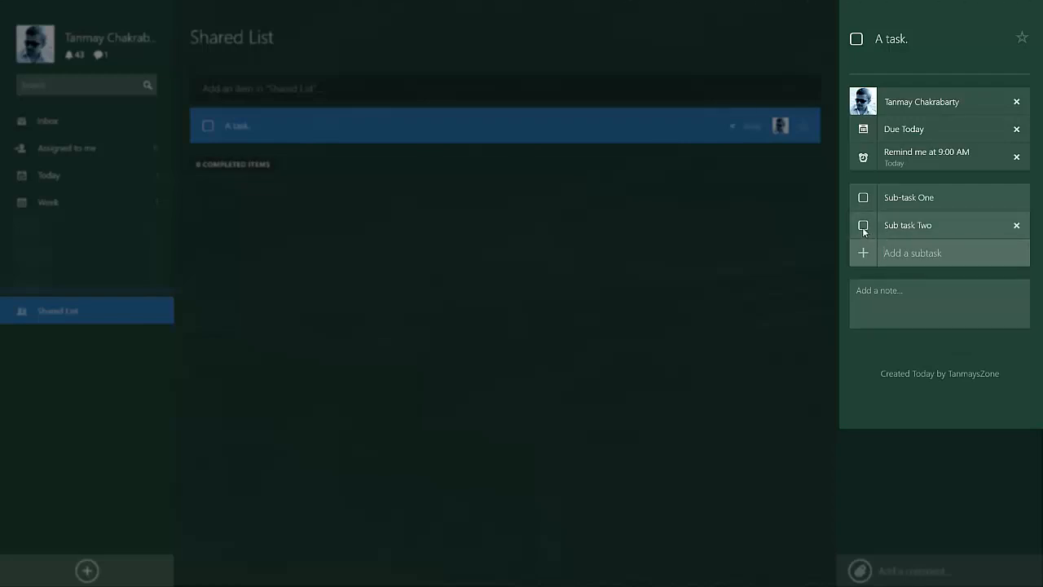
left_click(864, 225)
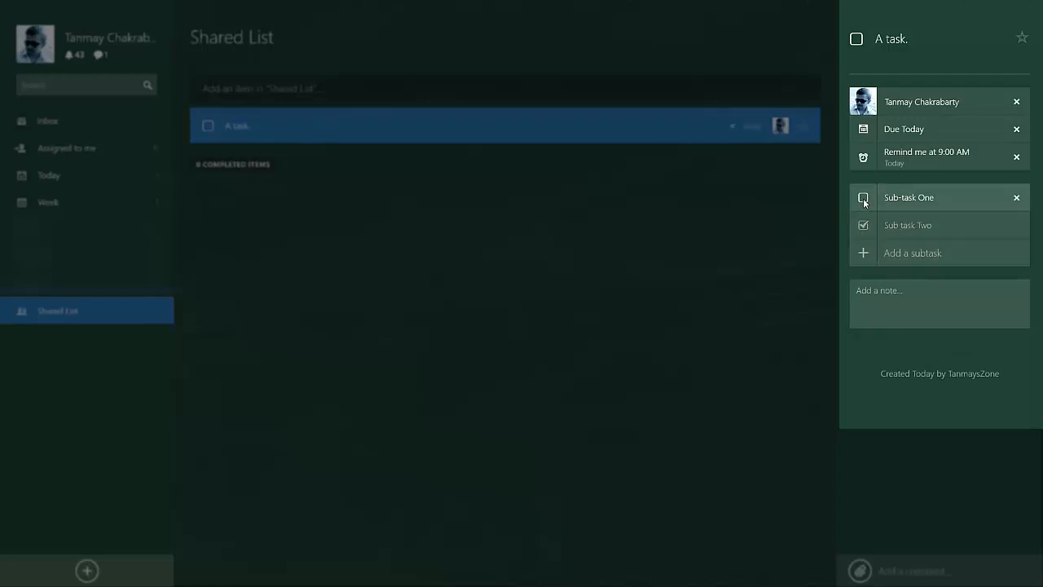
left_click(864, 197)
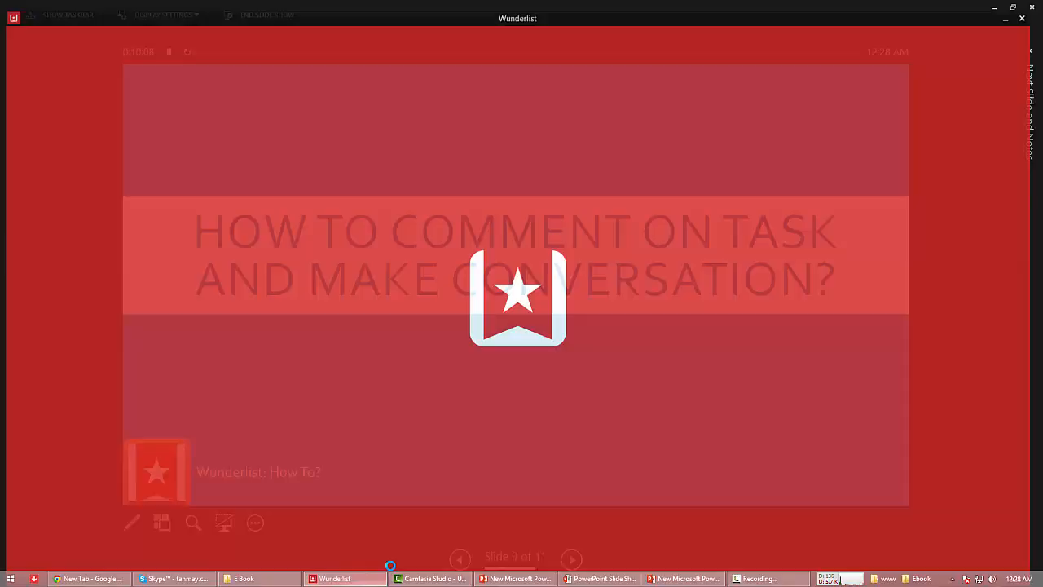
Bring Wunderlist to the front after the commenting slide.
left_click(346, 577)
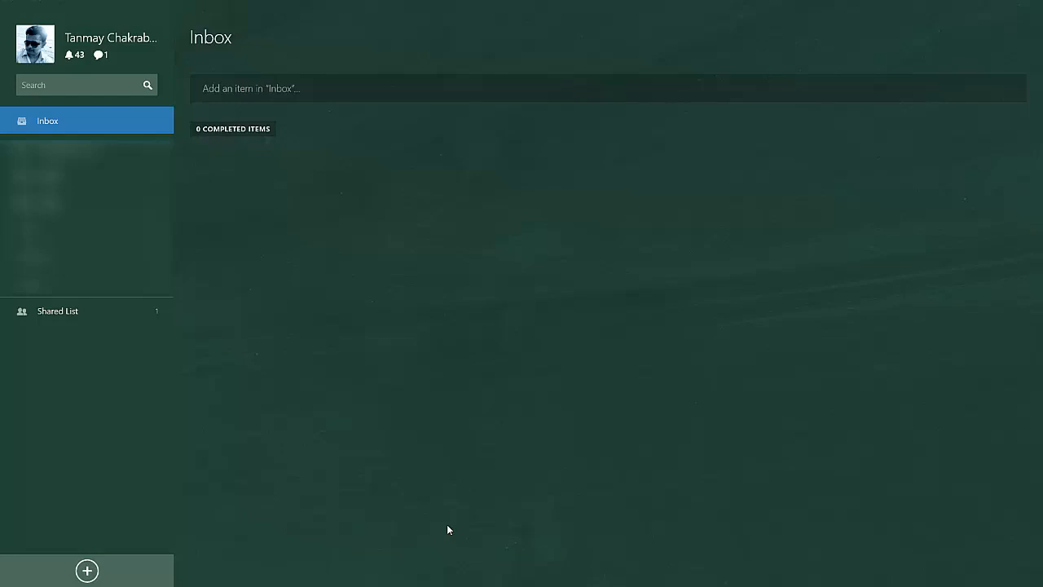
mouse_move(476, 375)
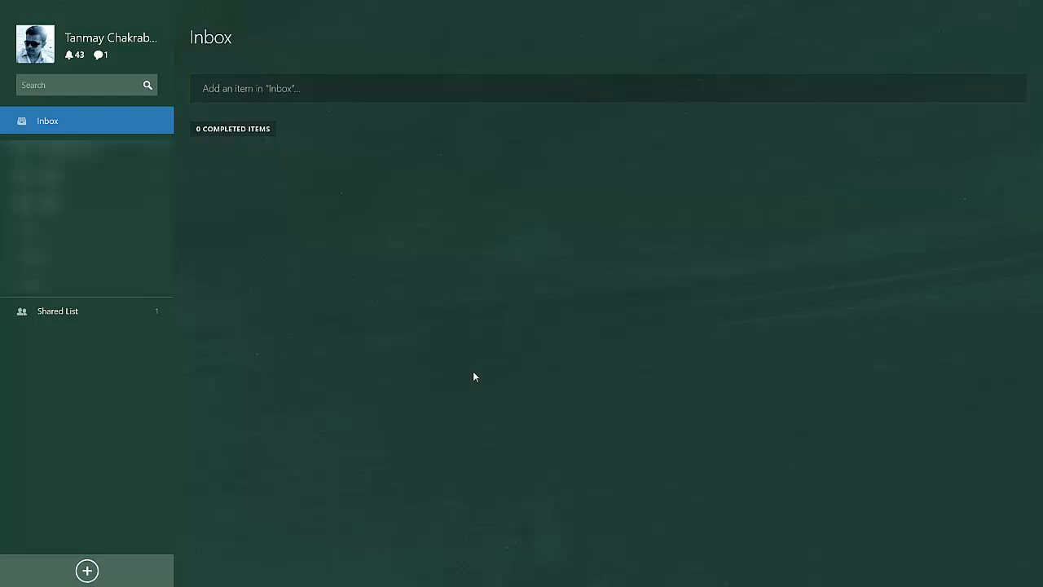
Post the comment 'Can you give some suggestions?' on the Shared List task.
left_click(59, 310)
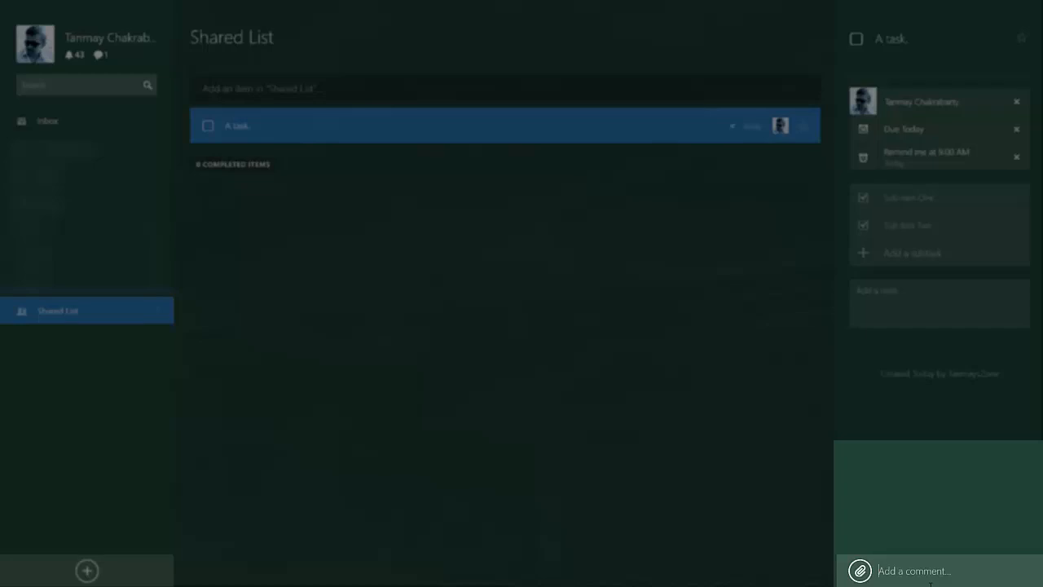
type("Can you give some")
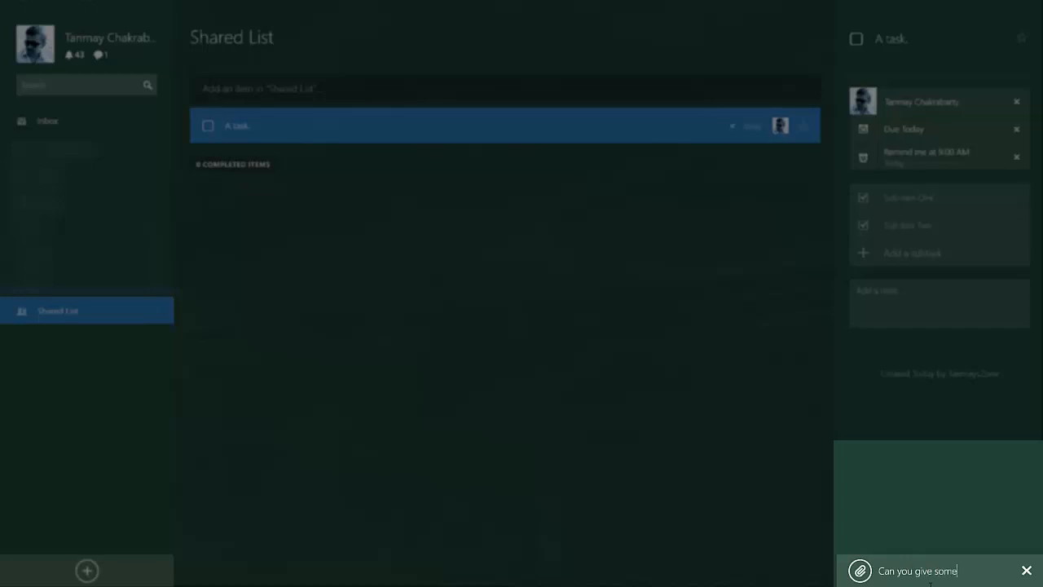
type("suggesty")
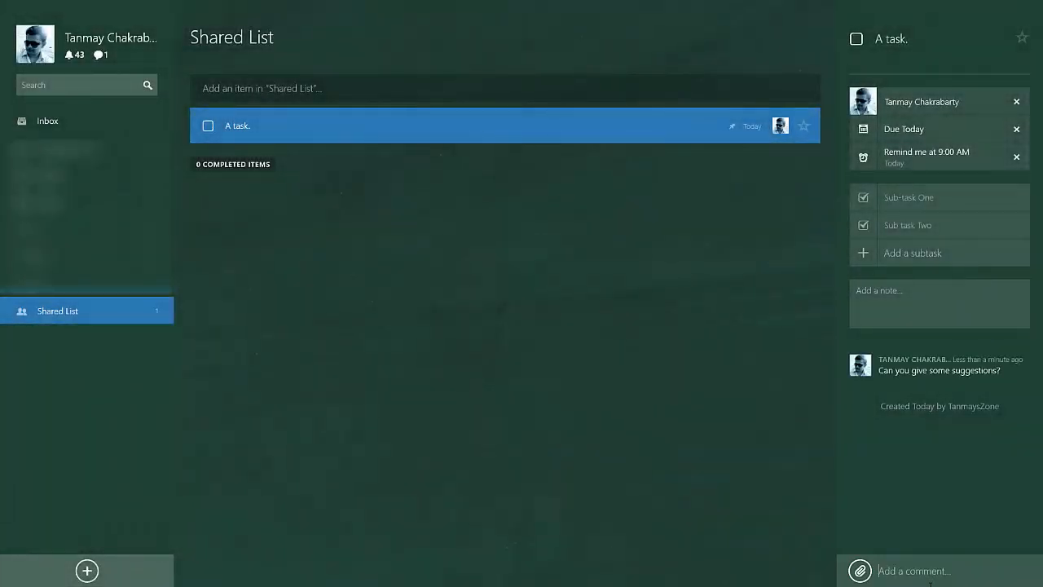
mouse_move(950, 427)
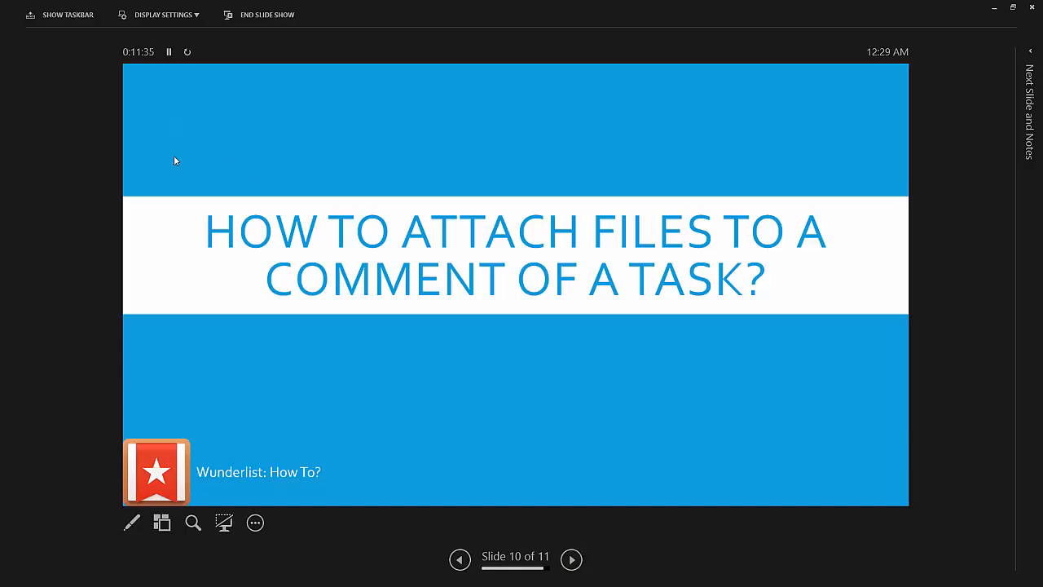
Leave the attach-files slideshow and return to Wunderlist.
left_click(67, 15)
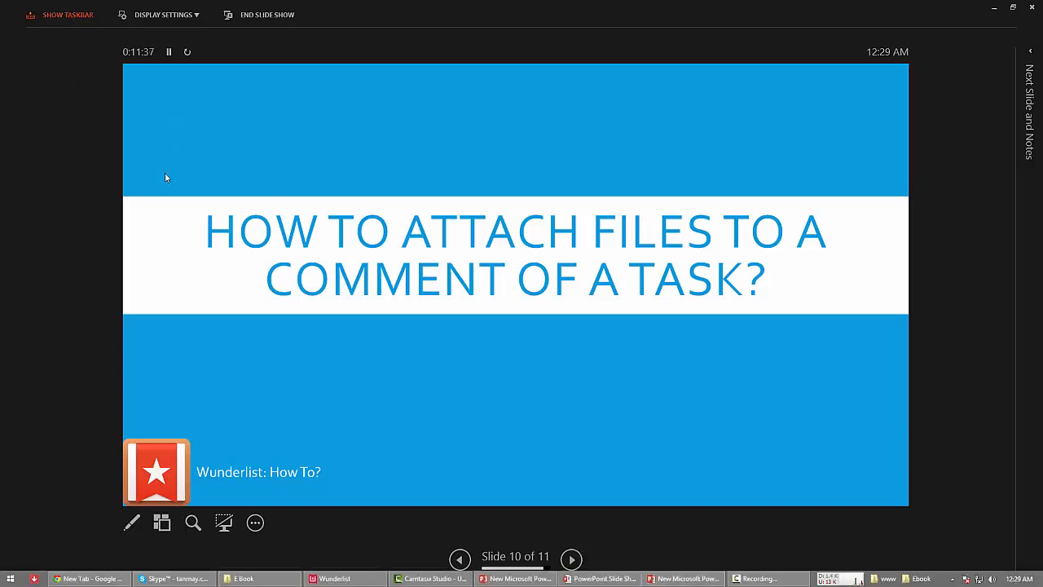
left_click(333, 577)
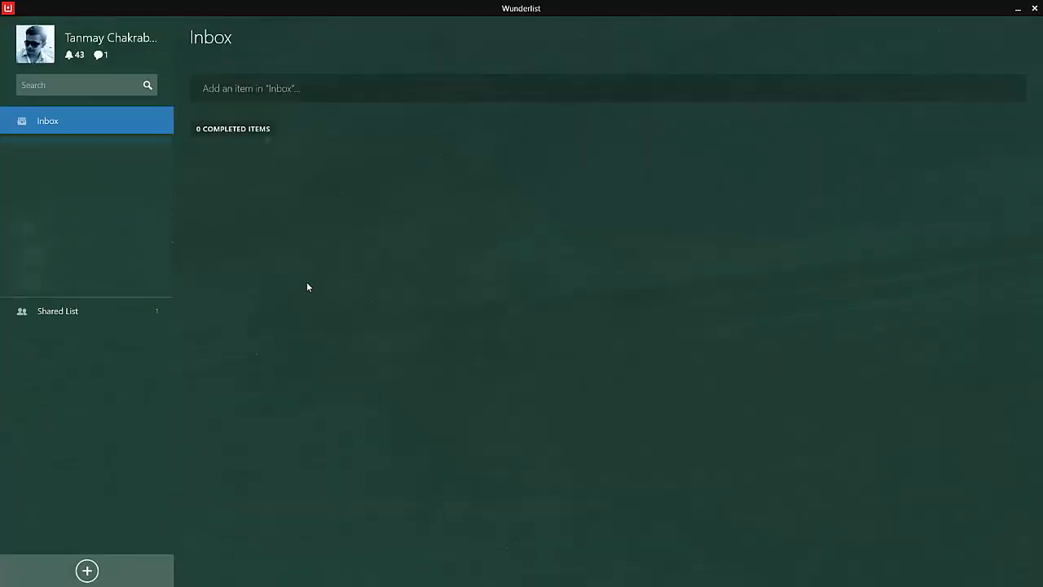
Attach the file robots.txt to 'A task.' in the Shared List.
left_click(57, 310)
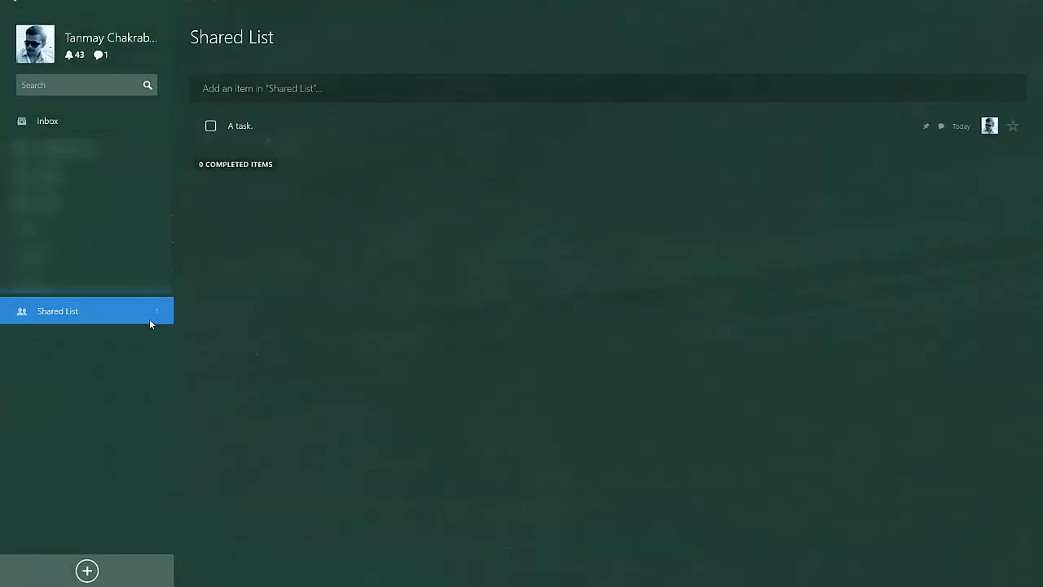
left_click(241, 126)
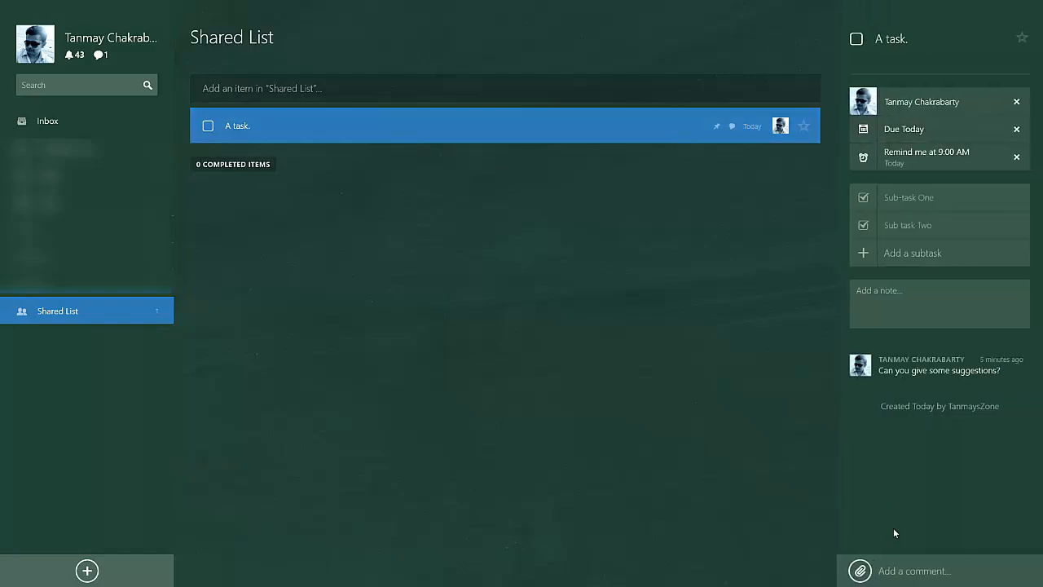
mouse_move(902, 554)
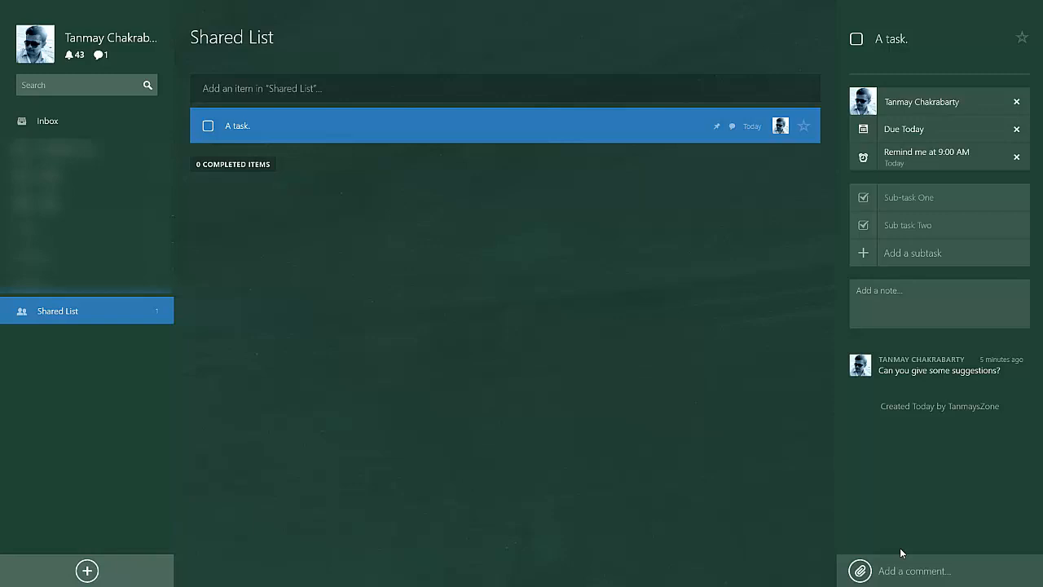
mouse_move(844, 580)
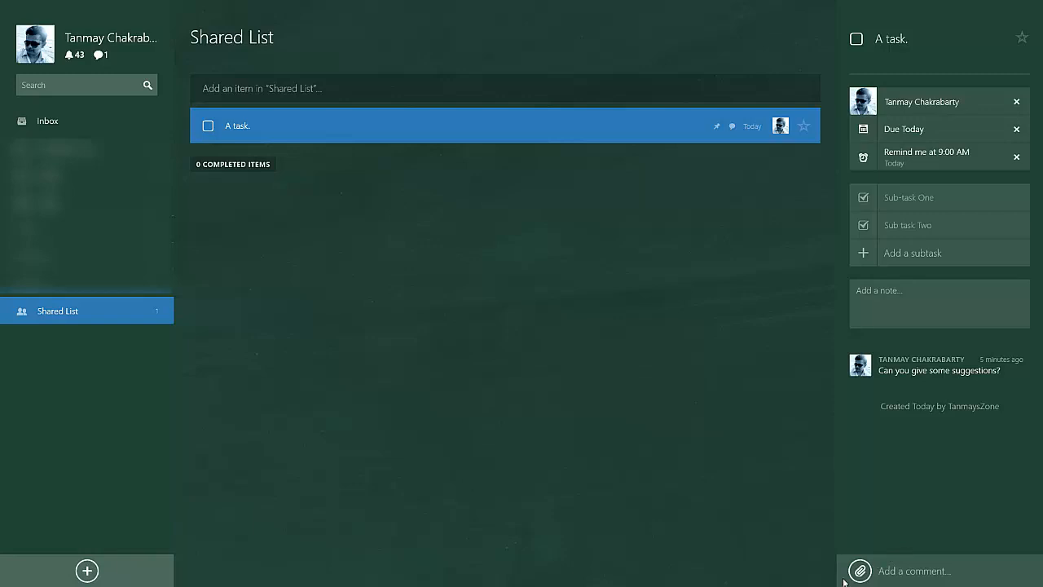
left_click(861, 571)
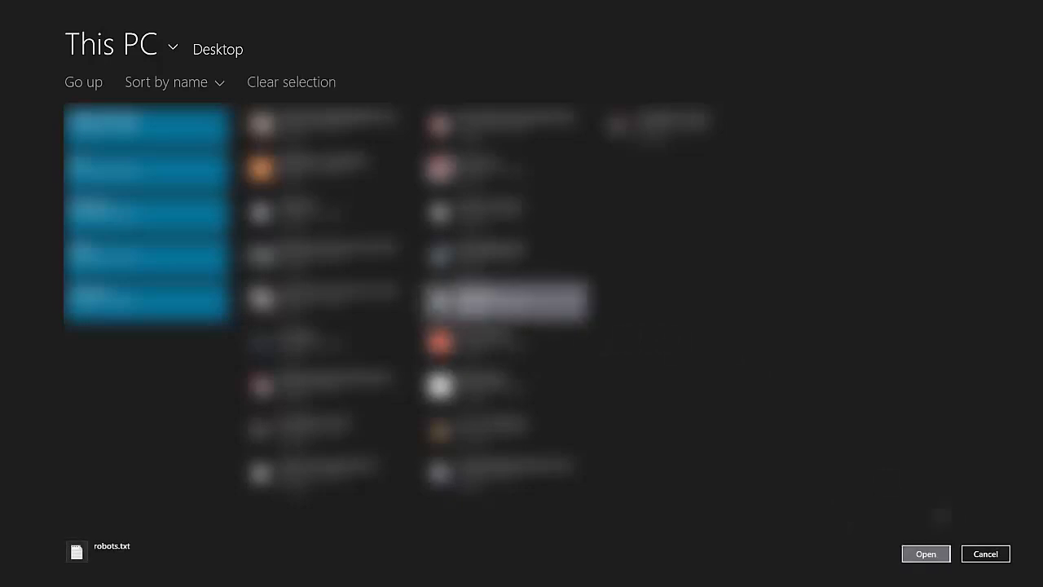
left_click(926, 554)
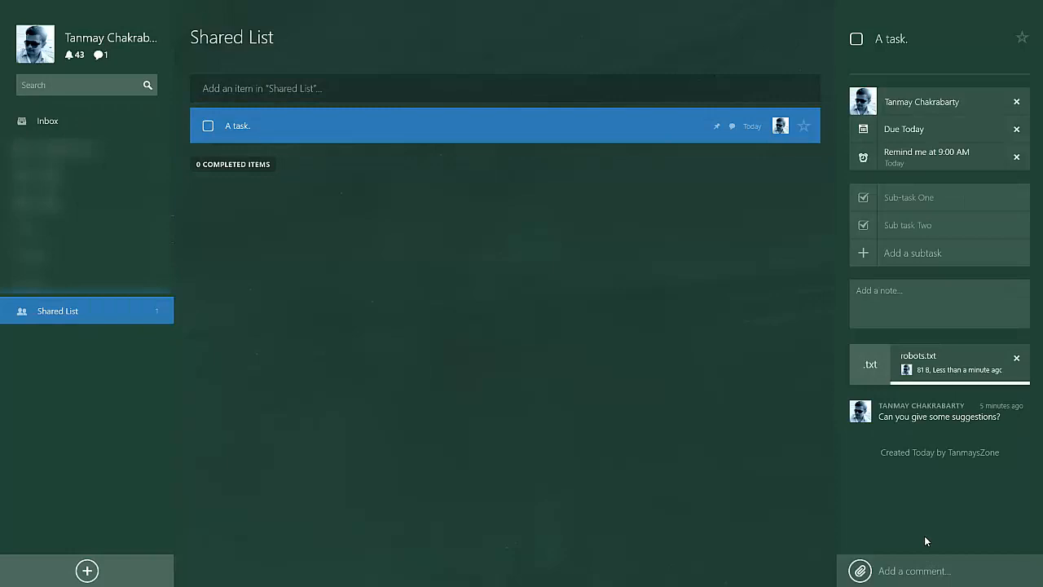
mouse_move(926, 473)
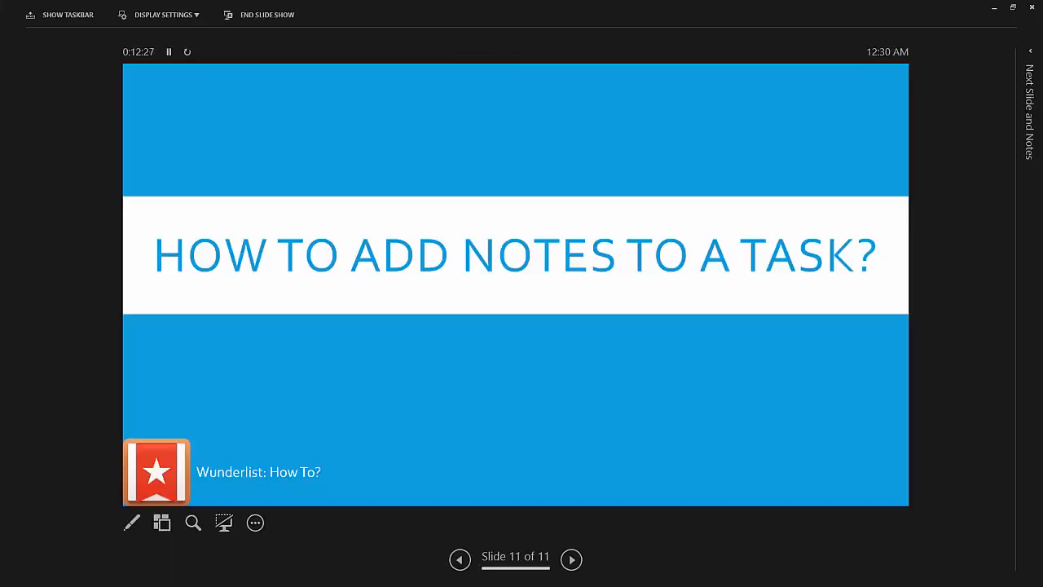
Switch from the slideshow back to the Wunderlist Inbox.
left_click(67, 15)
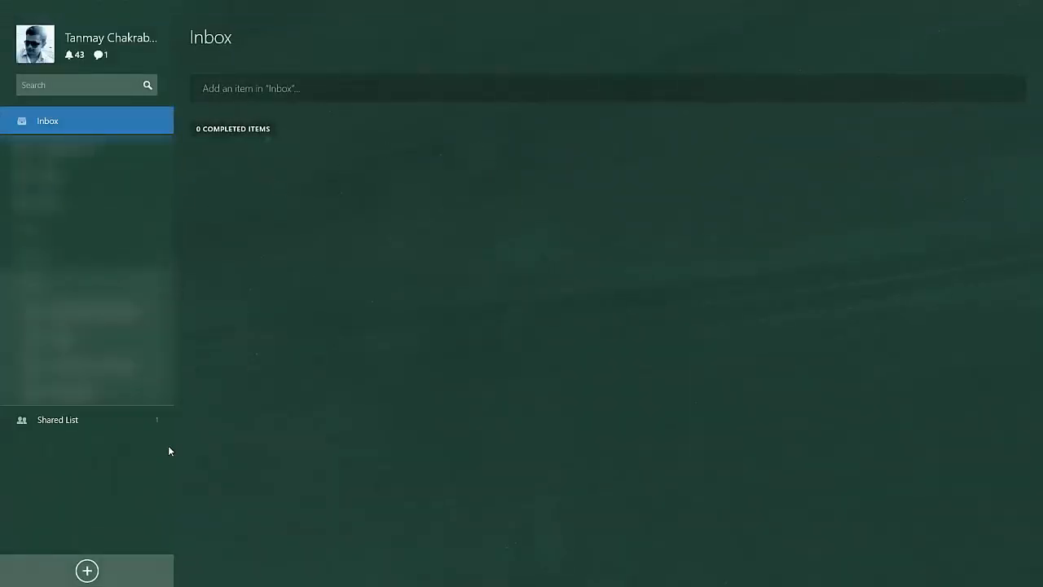
Add the note 'Search for detail google. Stop Asking idiot questions.' to the shared task.
left_click(58, 419)
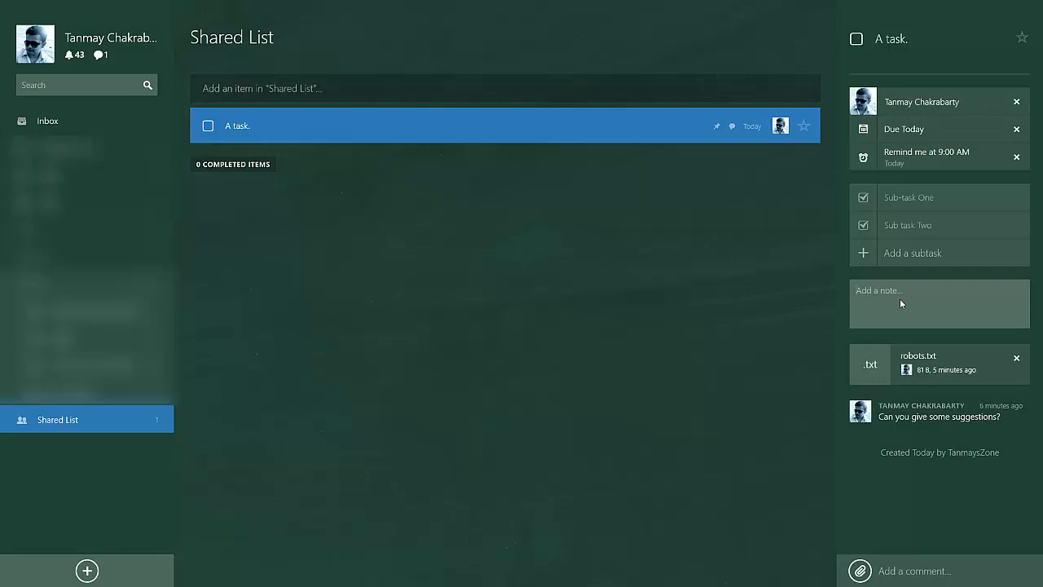
type("g")
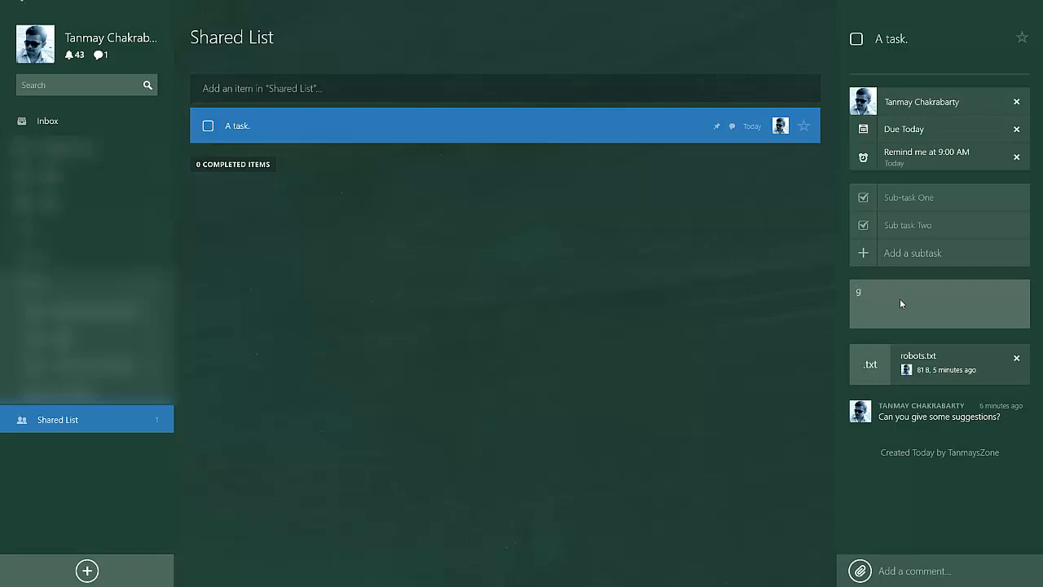
type("Se")
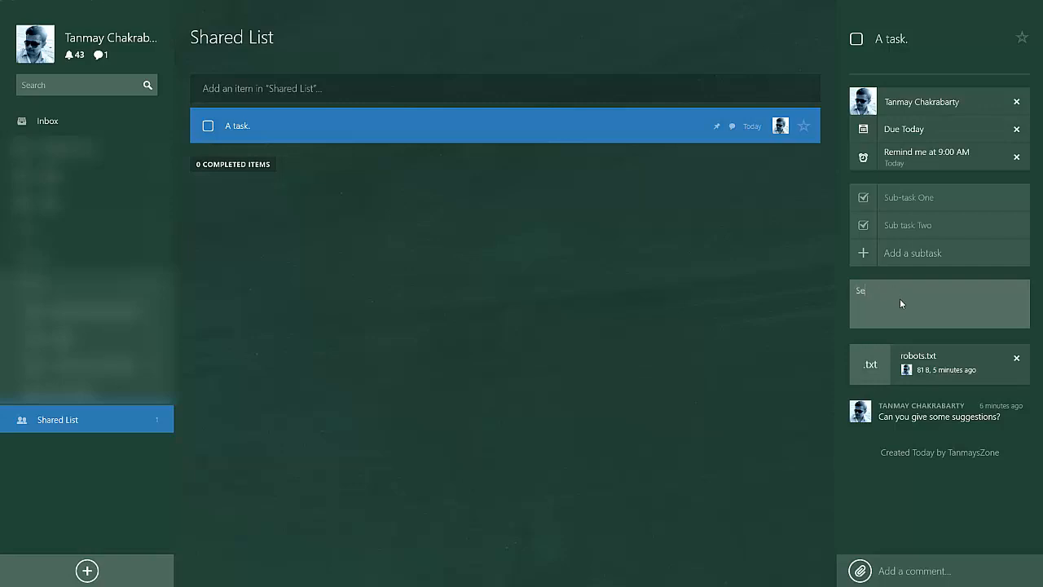
type("arch for detail google,")
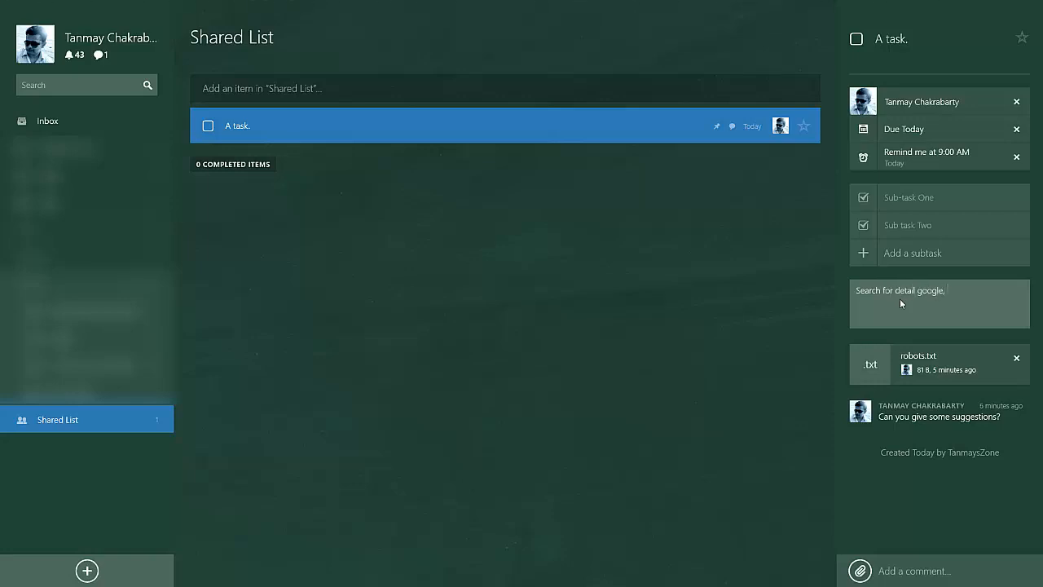
type("Stop Aski")
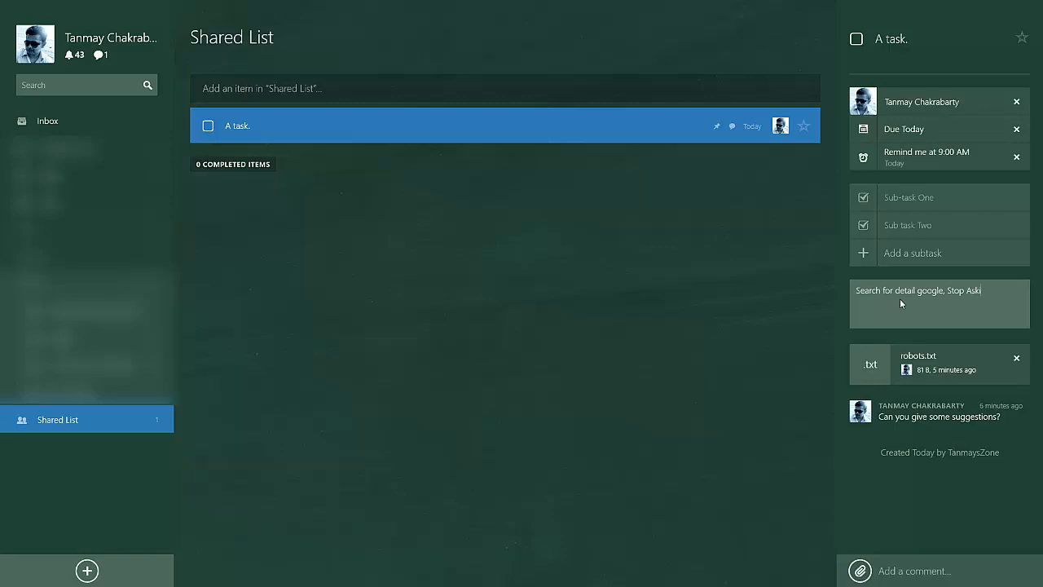
type("ng idiot questions.")
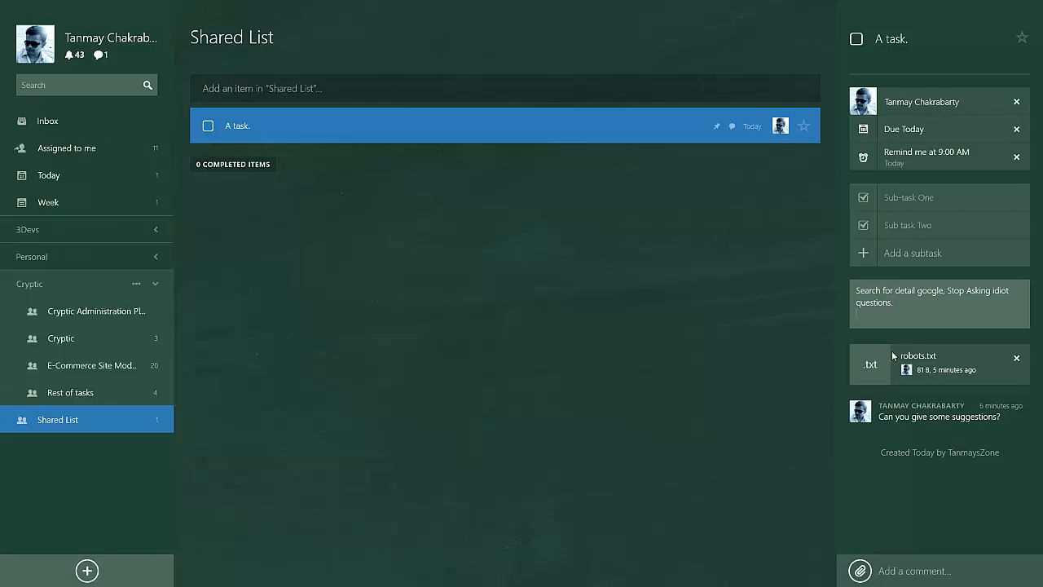
mouse_move(420, 346)
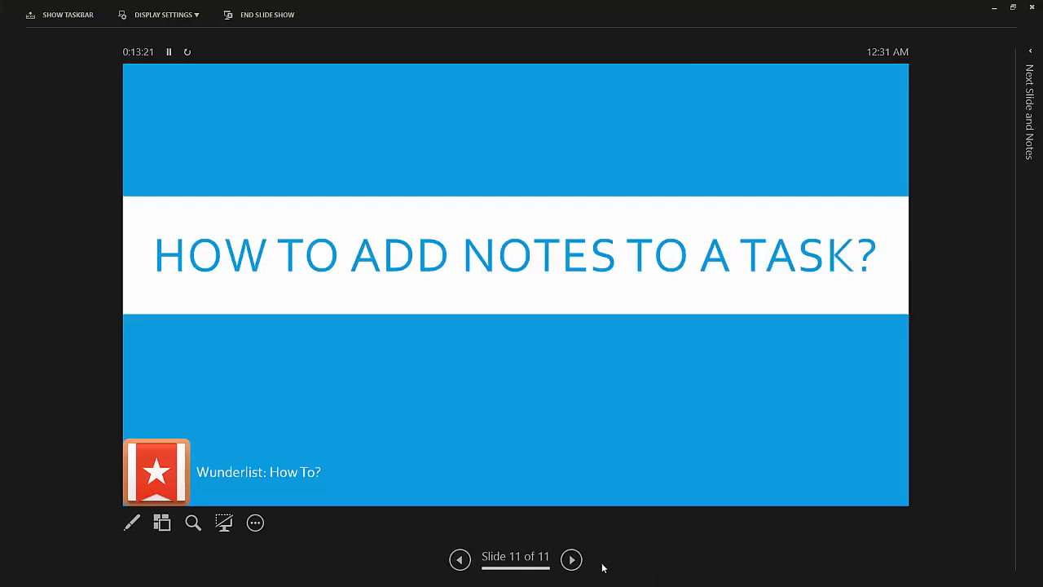
mouse_move(685, 546)
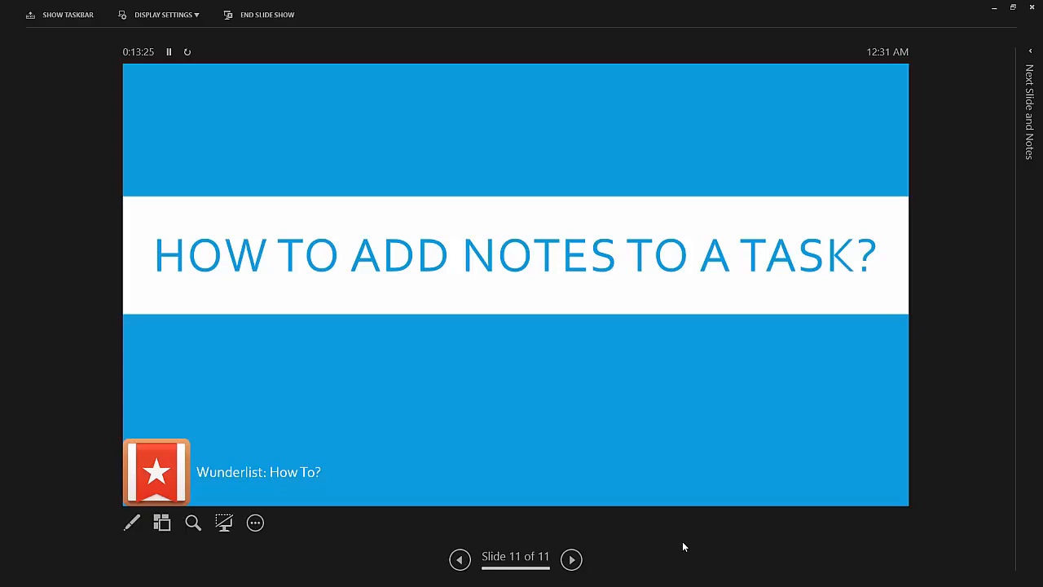
mouse_move(67, 15)
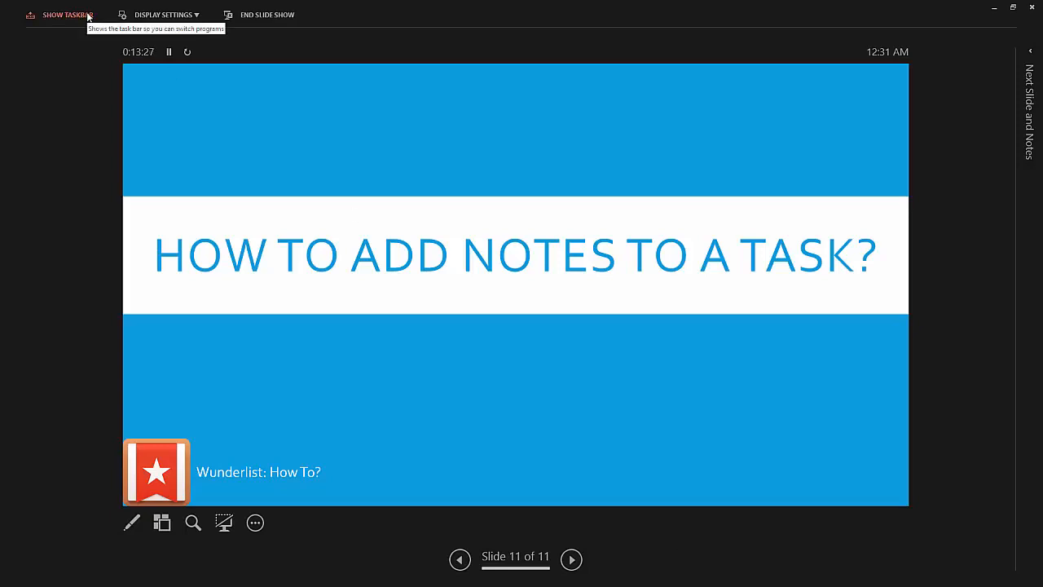
Bring the Wunderlist window back in front of the slideshow via the taskbar.
left_click(67, 13)
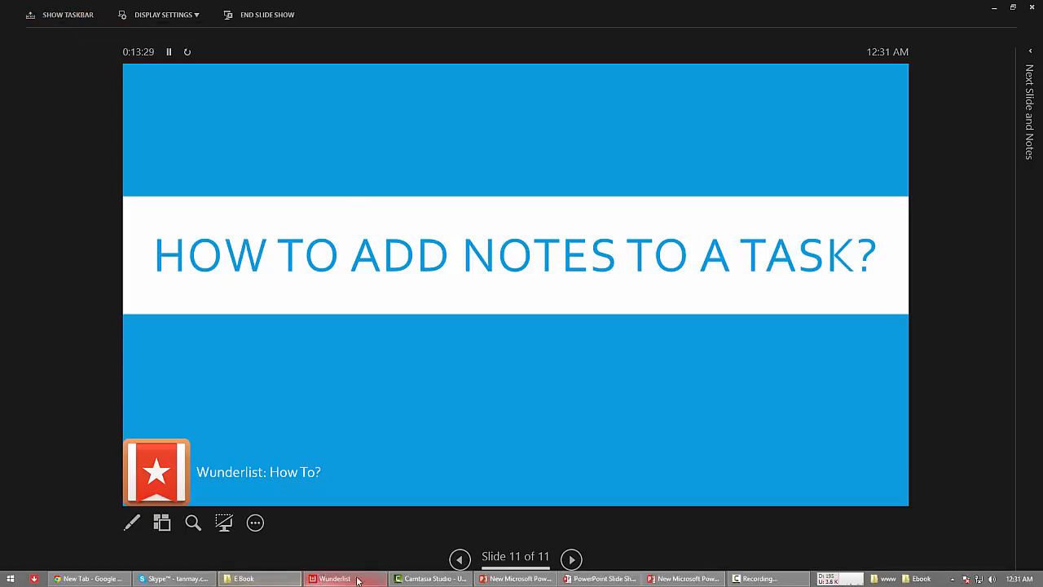
left_click(334, 579)
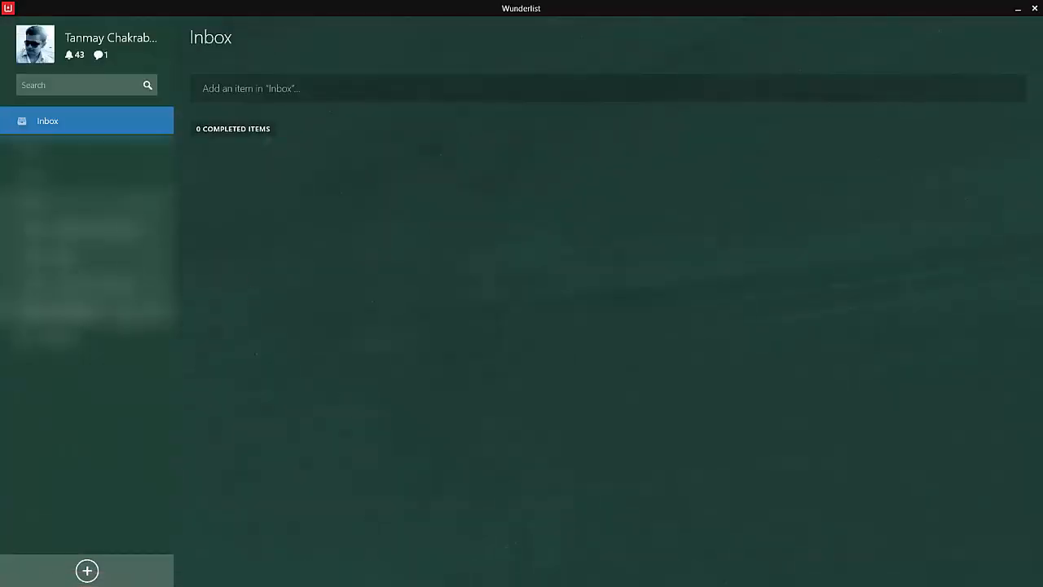
Edit the shared task's title to read 'A task. Very Important.'.
left_click(59, 419)
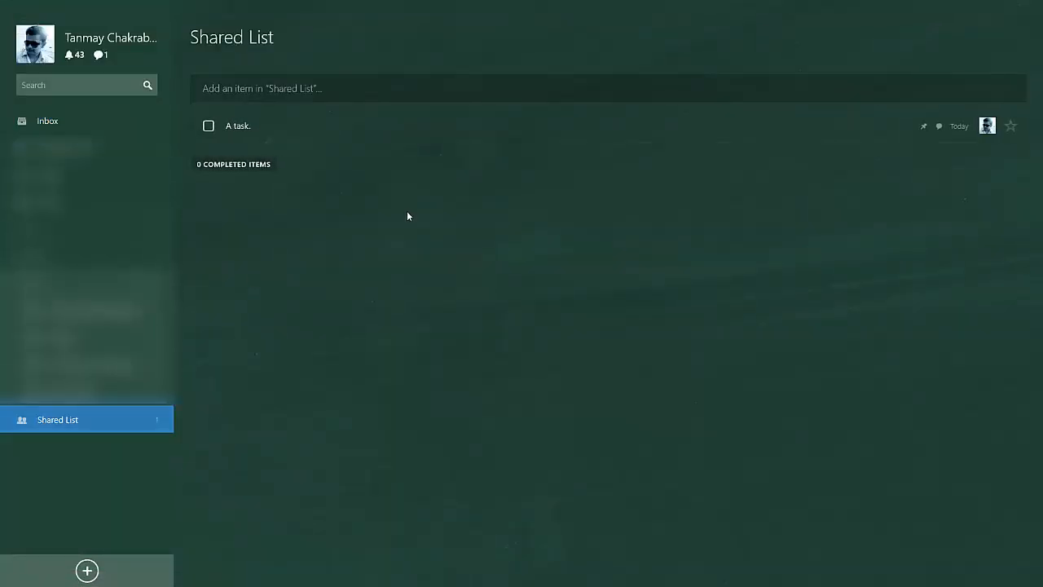
left_click(238, 126)
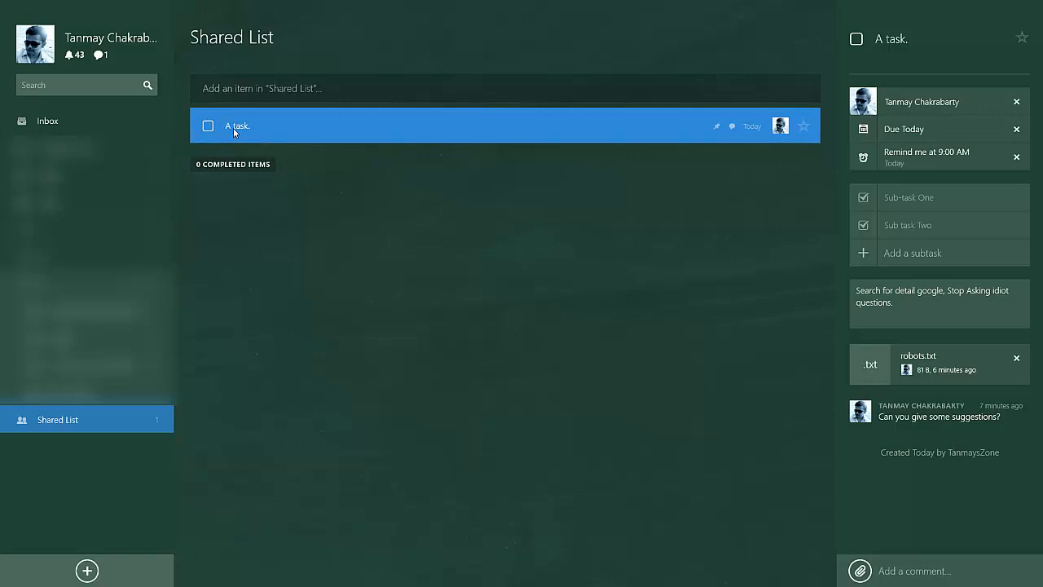
mouse_move(371, 121)
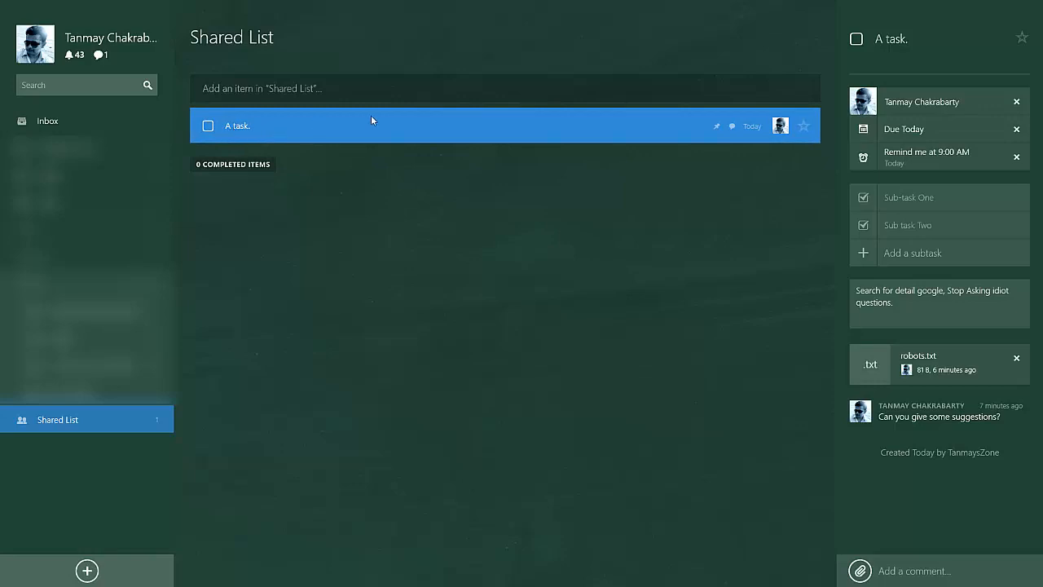
left_click(939, 39)
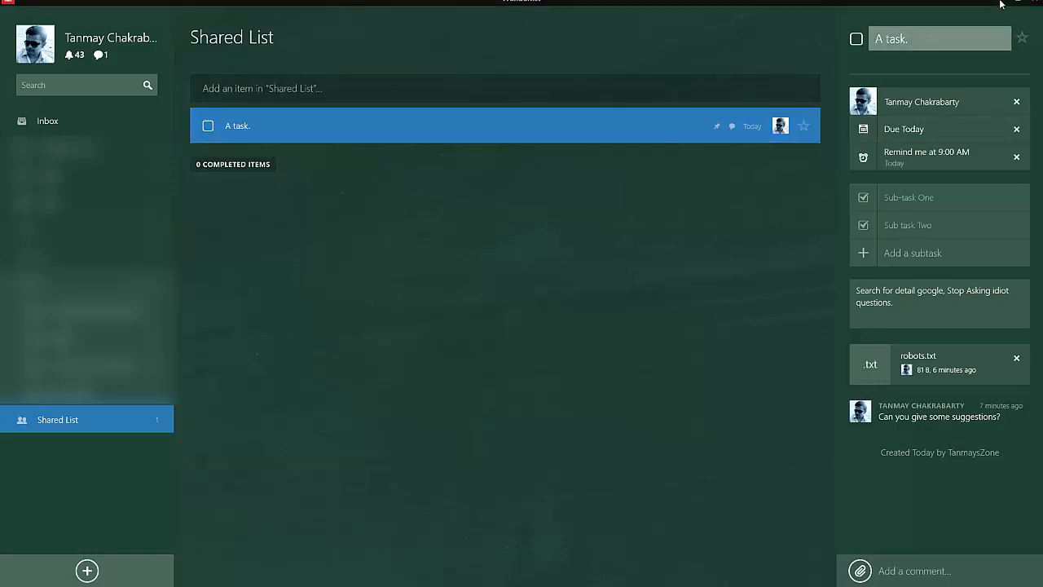
type("Very")
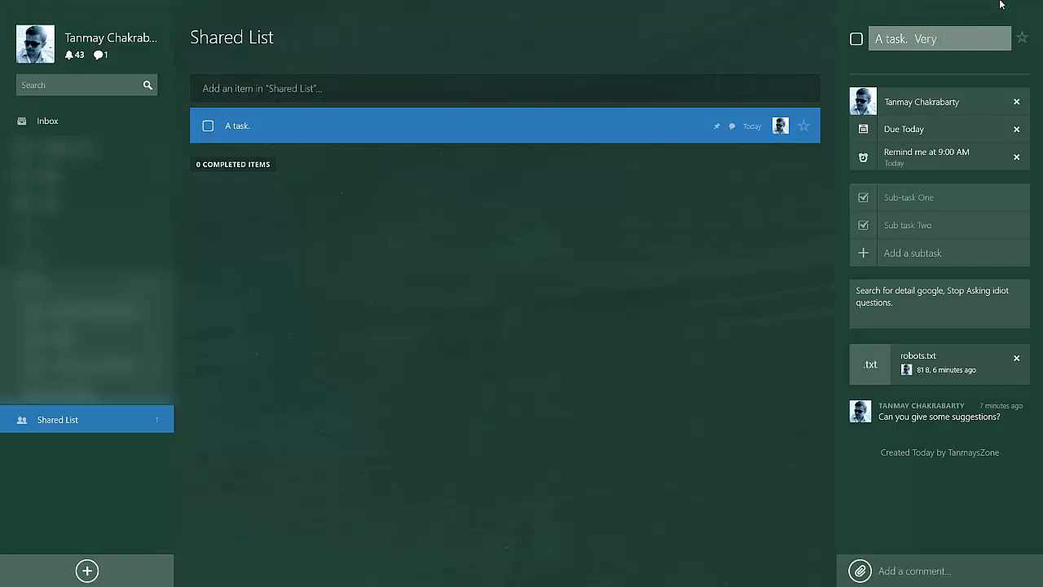
type("Important.")
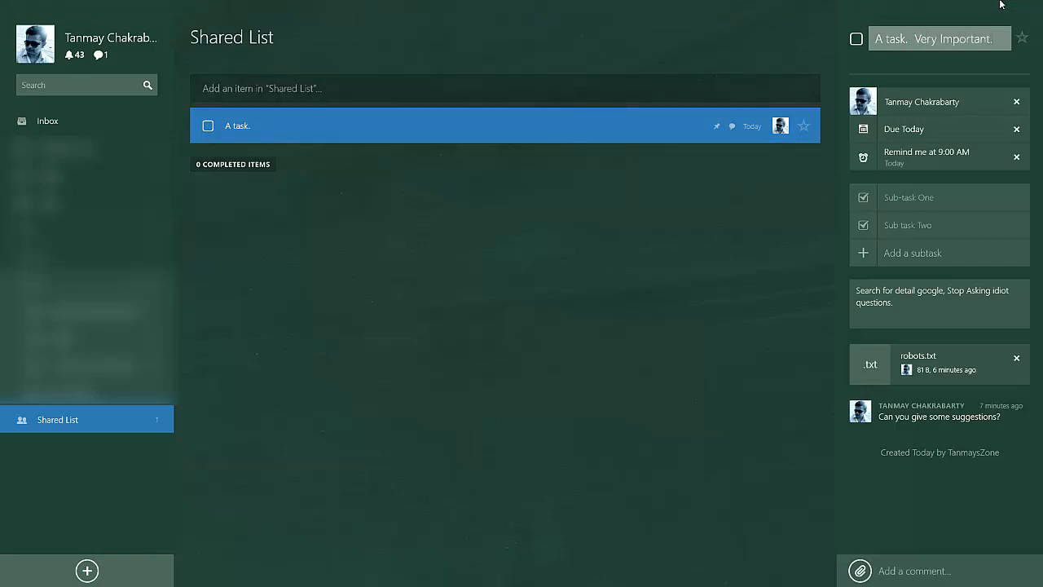
type("Very Important.")
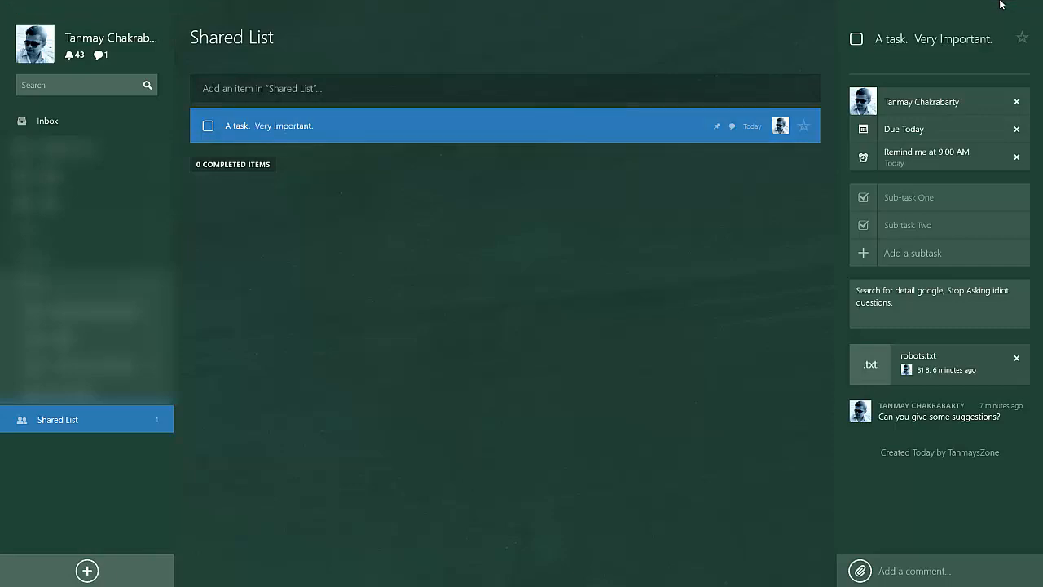
mouse_move(675, 16)
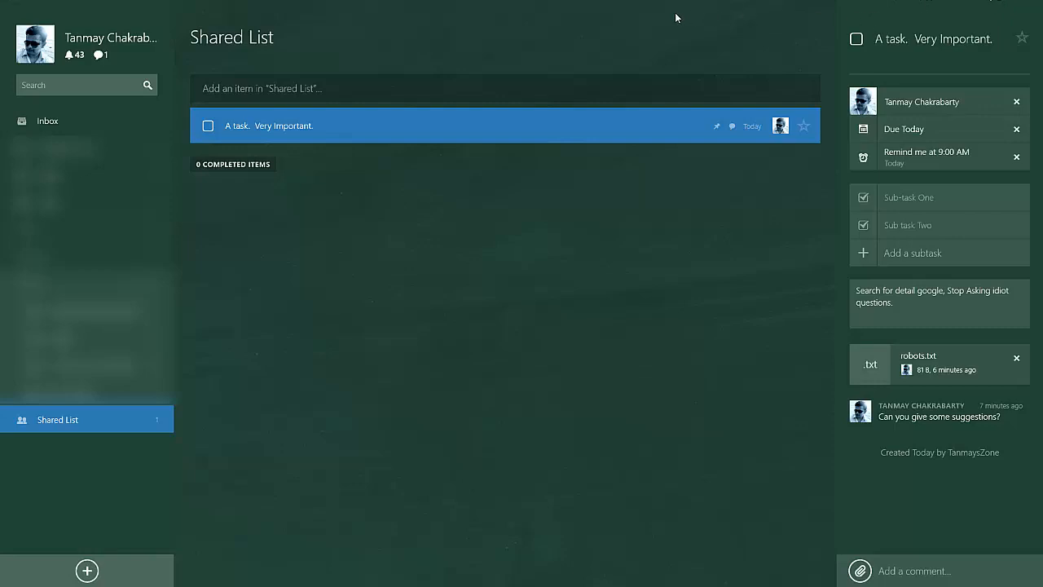
mouse_move(676, 235)
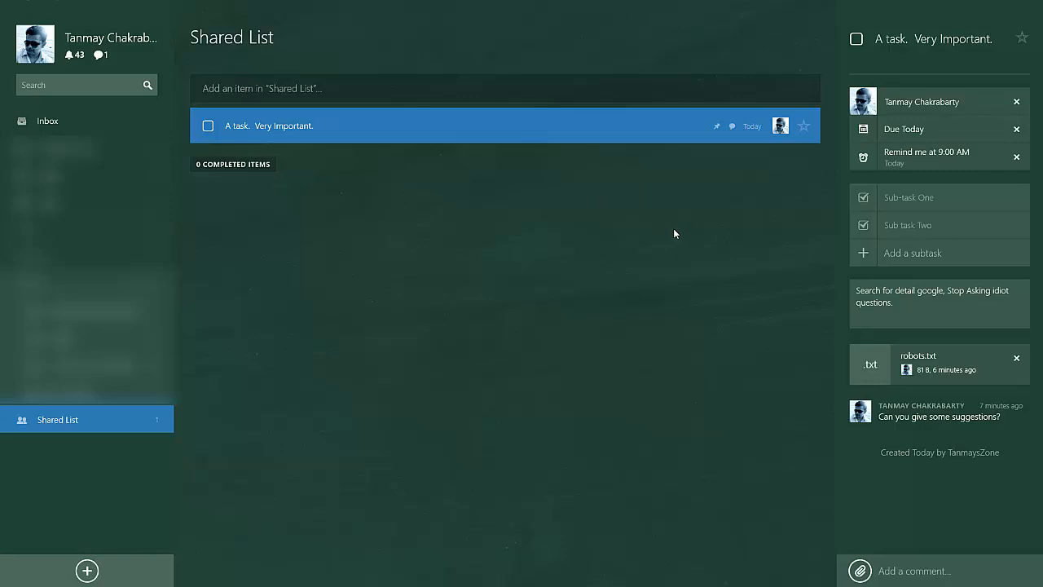
mouse_move(766, 141)
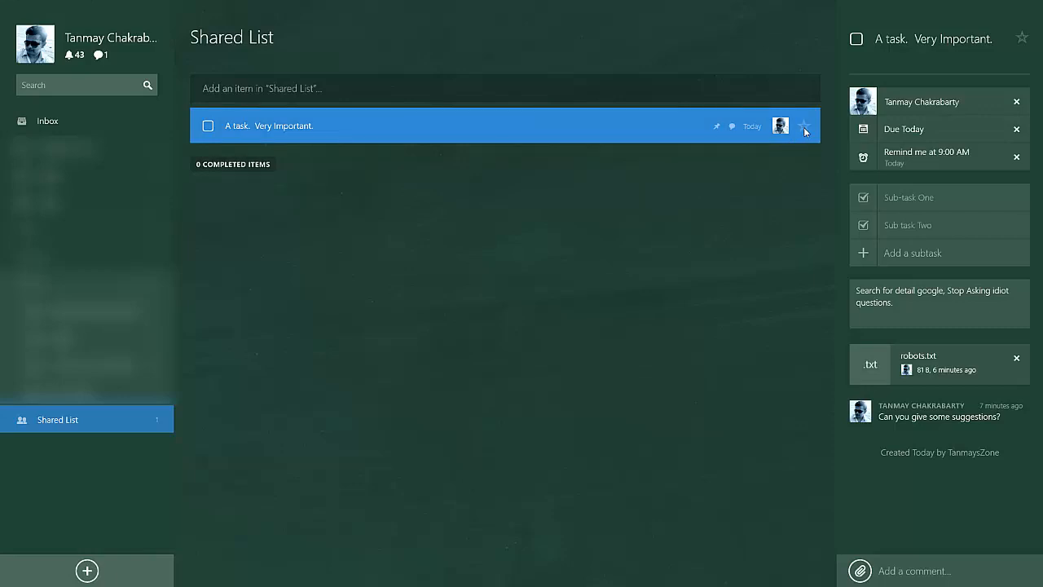
Star the 'A task. Very Important.' task so it appears in Starred.
left_click(805, 127)
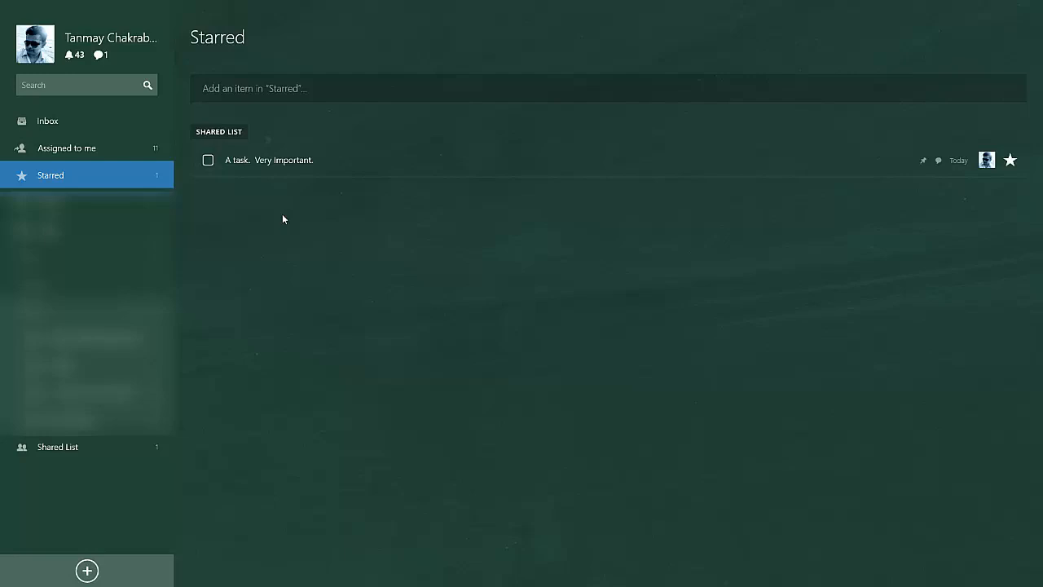
mouse_move(295, 178)
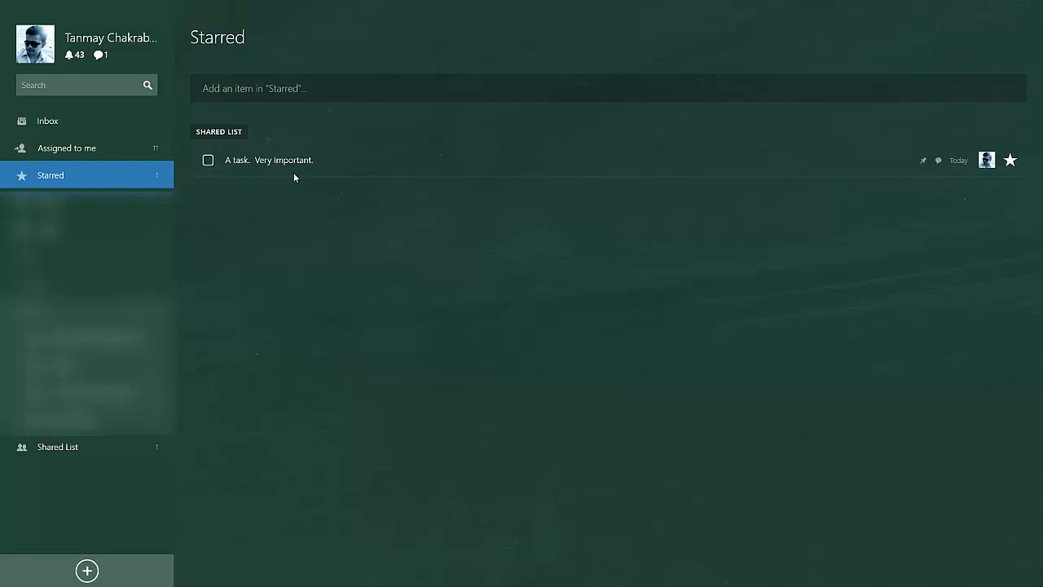
mouse_move(336, 58)
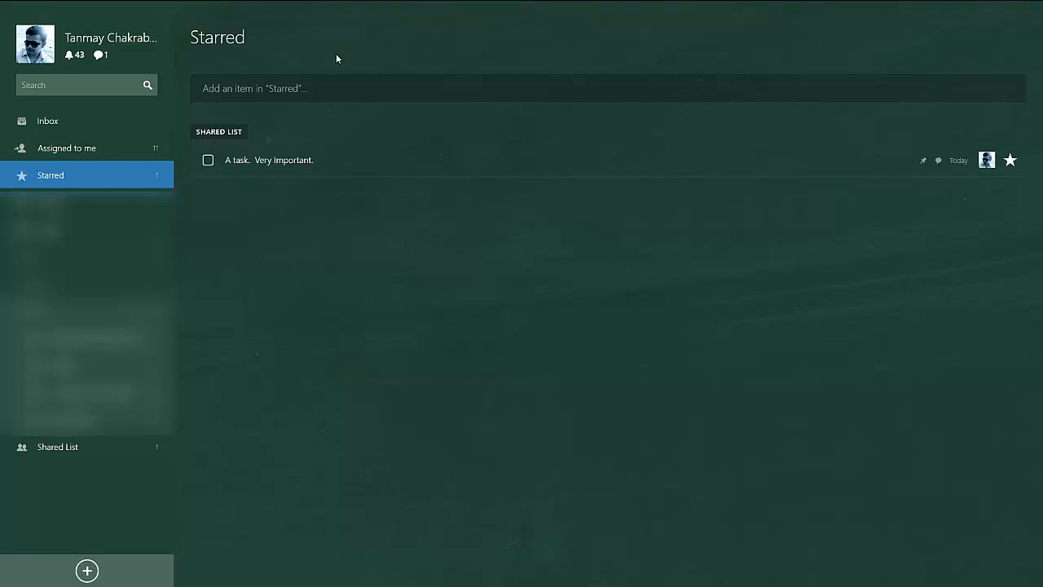